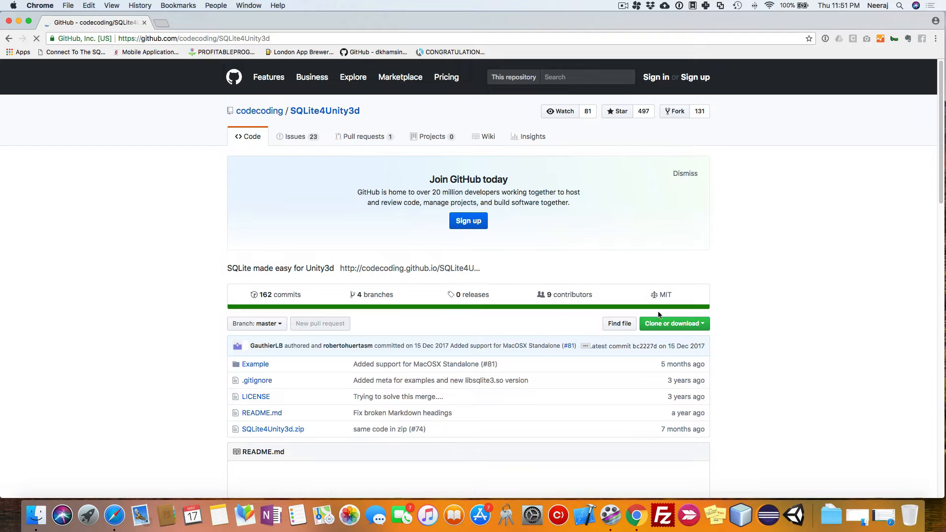
# Download the SQLite4Unity3d repository as a ZIP via GitHub's Clone or download menu.
pyautogui.scroll(-3)
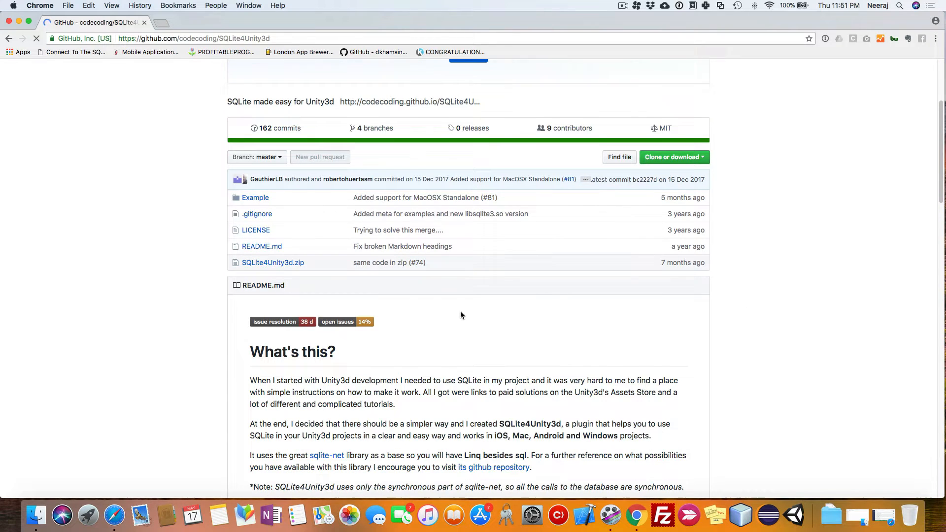
pyautogui.scroll(-3)
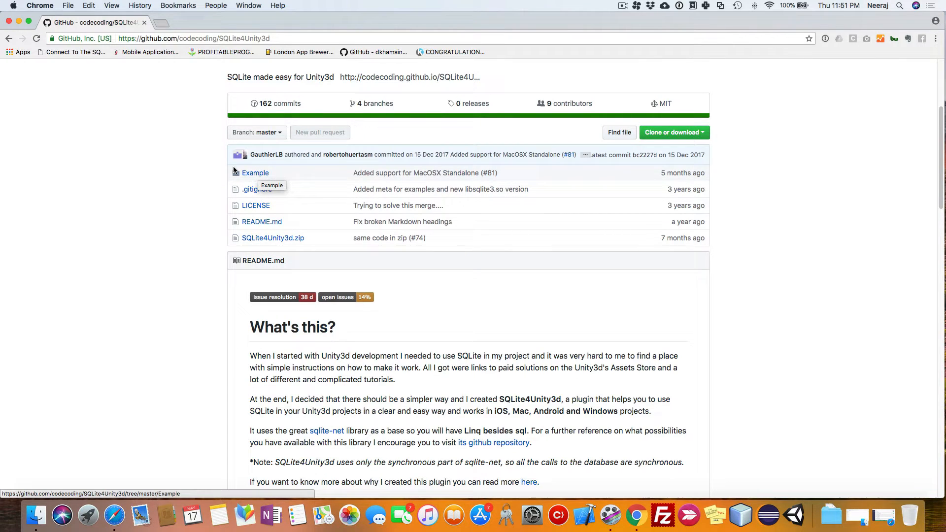
pyautogui.moveTo(329, 172)
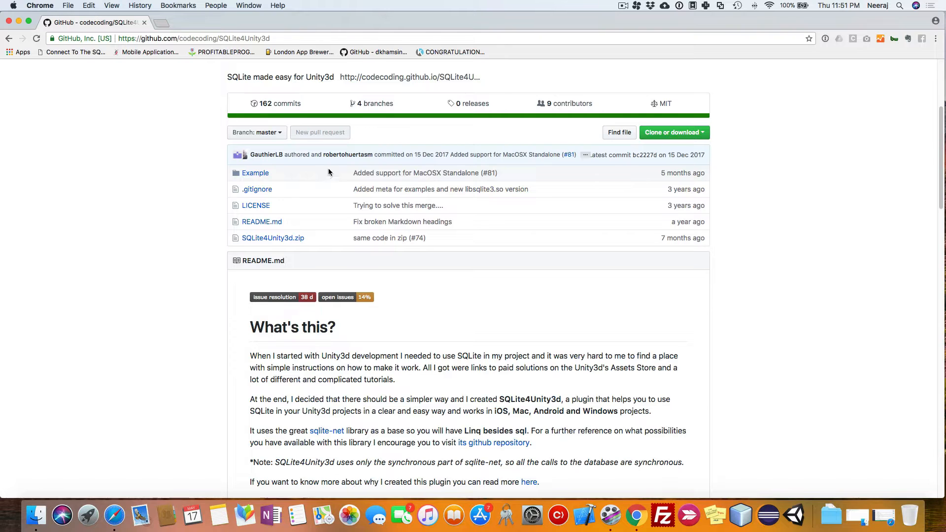
pyautogui.moveTo(252, 175)
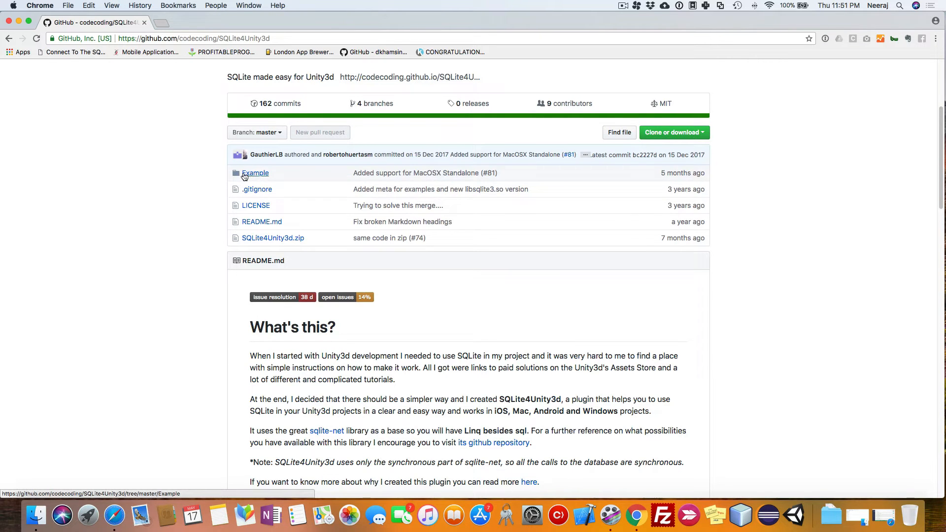
pyautogui.scroll(-3)
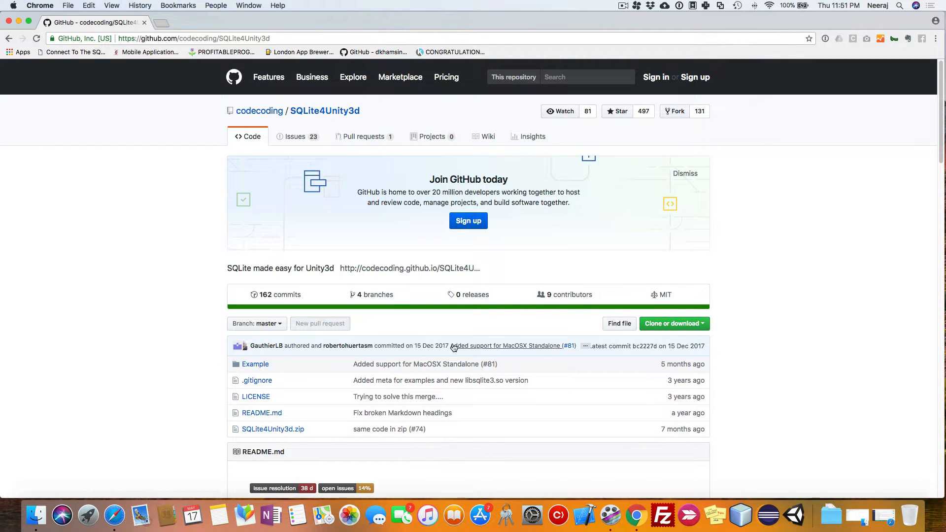
pyautogui.moveTo(466, 438)
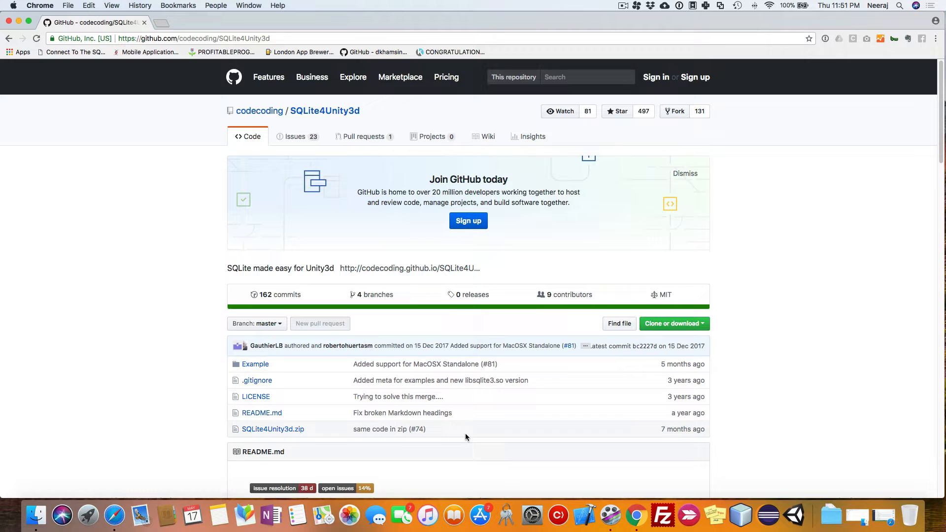
pyautogui.scroll(-3)
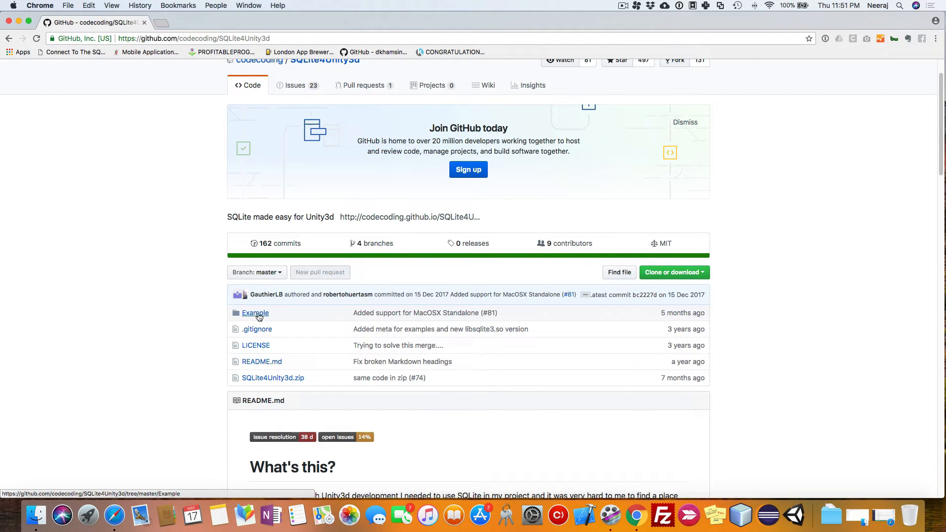
pyautogui.moveTo(260, 316)
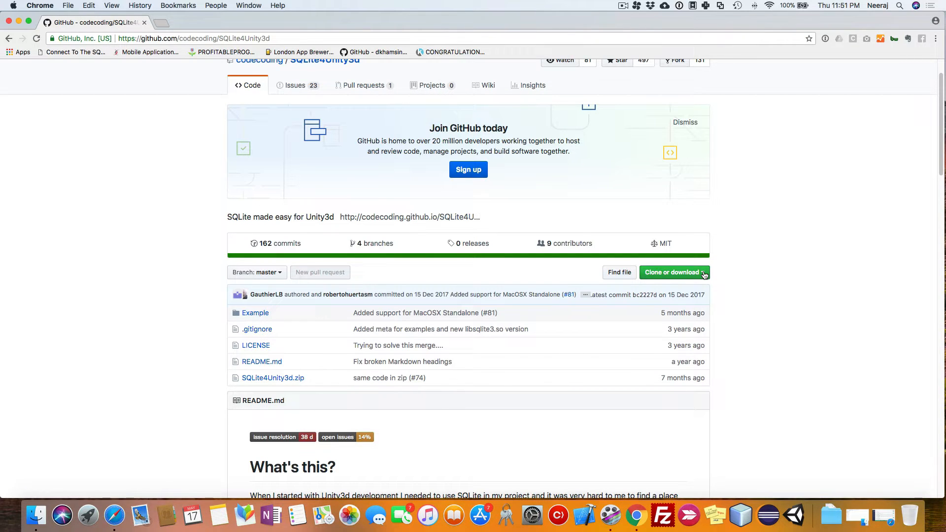
pyautogui.click(673, 271)
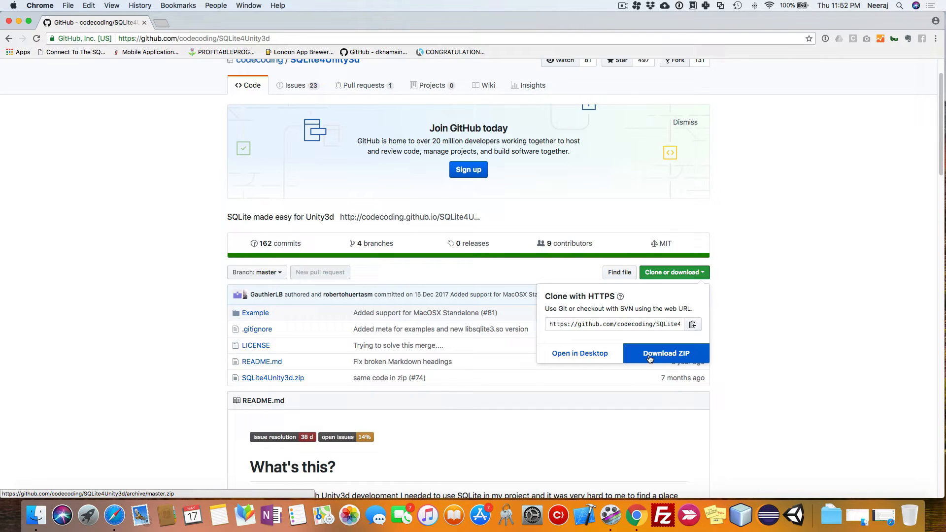
pyautogui.click(666, 352)
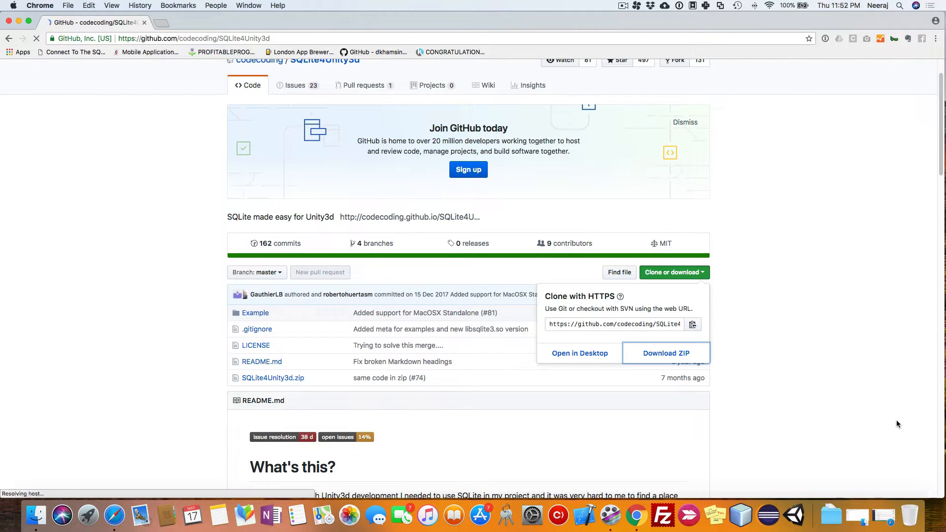
pyautogui.click(666, 352)
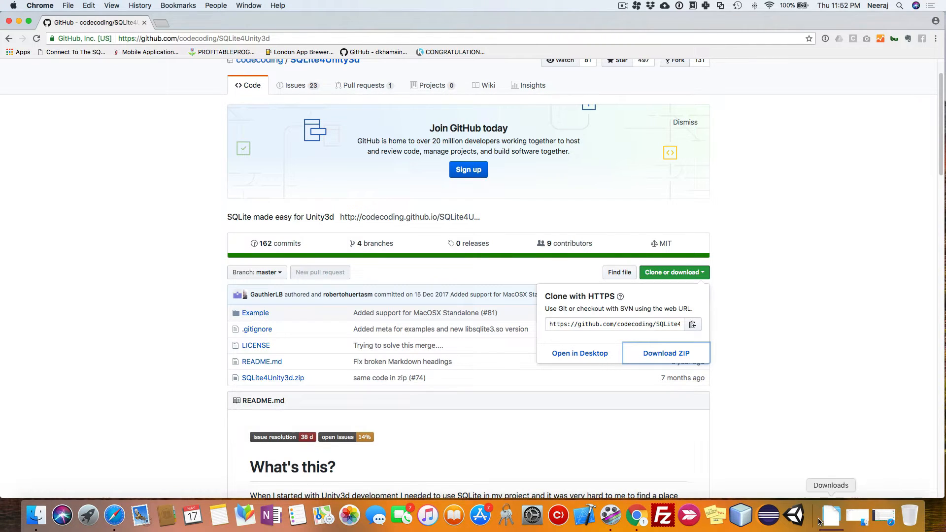
pyautogui.moveTo(36, 516)
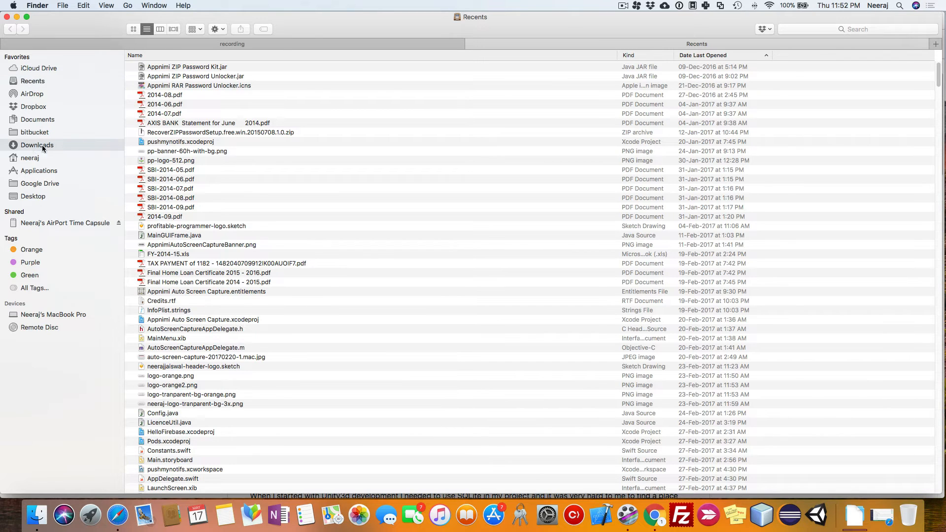
# Search Downloads for 'sqlt' and open the SQLite4Unity3d-master-2 folder from the results.
pyautogui.click(37, 144)
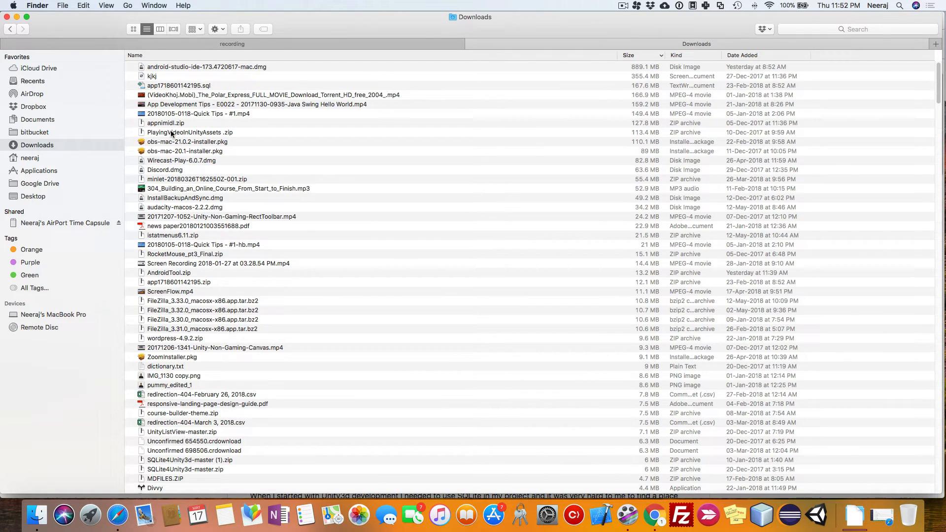
pyautogui.click(858, 29)
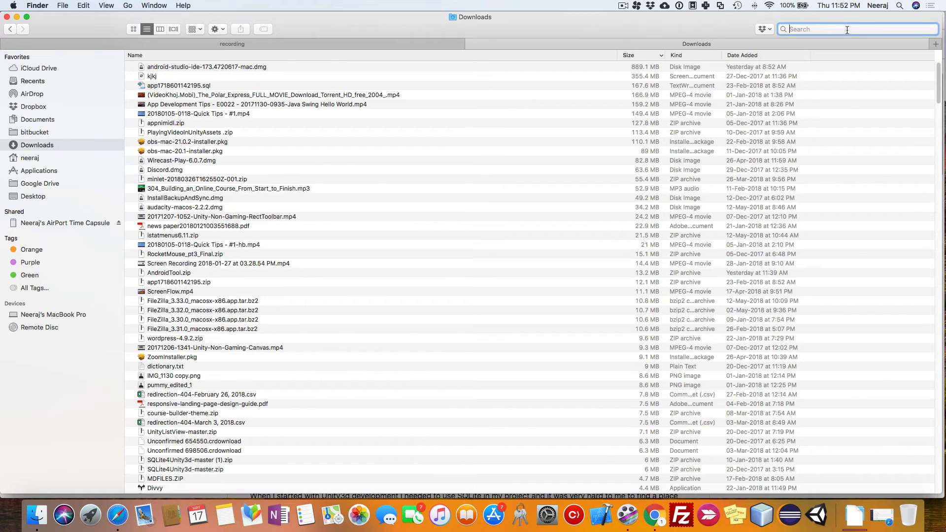
pyautogui.write('sqlt')
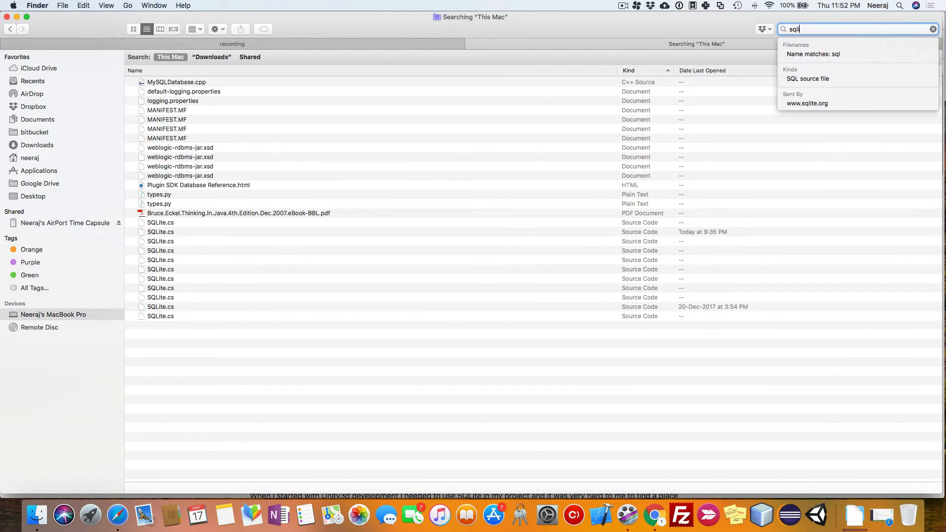
pyautogui.click(211, 57)
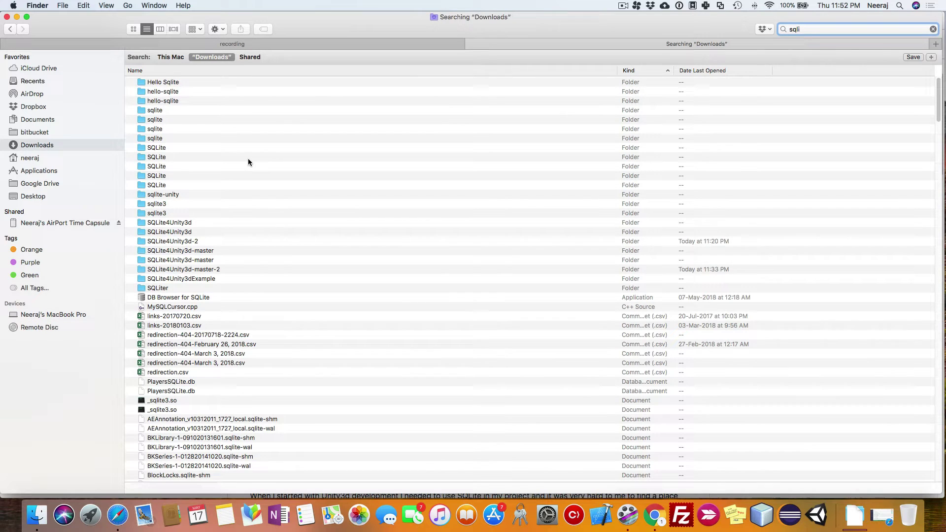
pyautogui.scroll(-3)
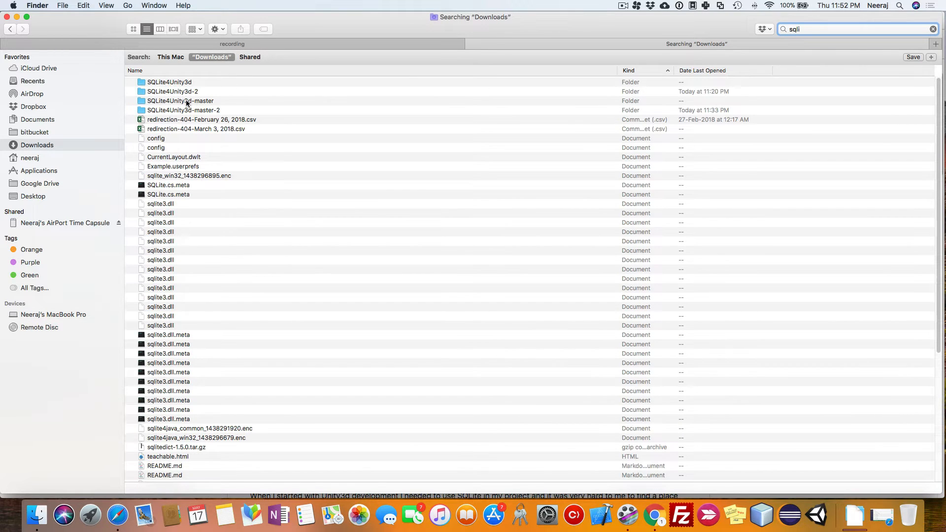
pyautogui.click(183, 111)
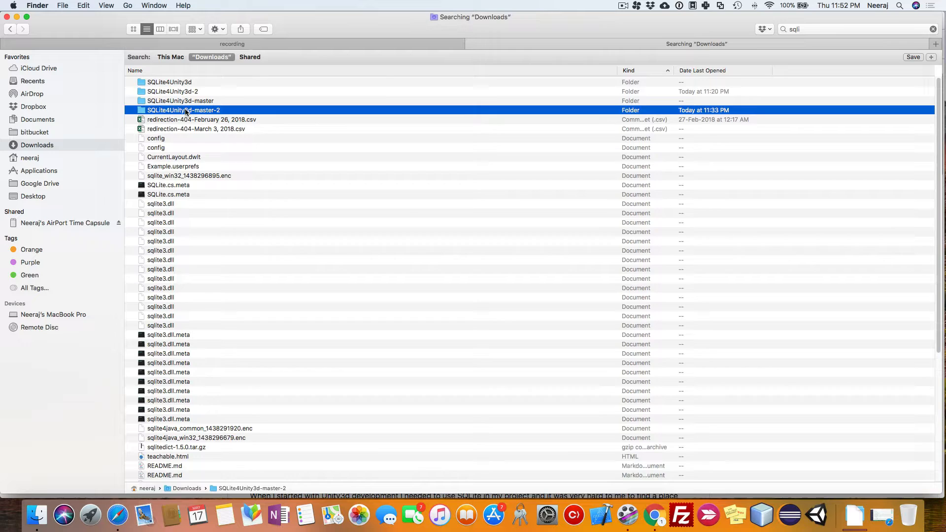
pyautogui.doubleClick(184, 110)
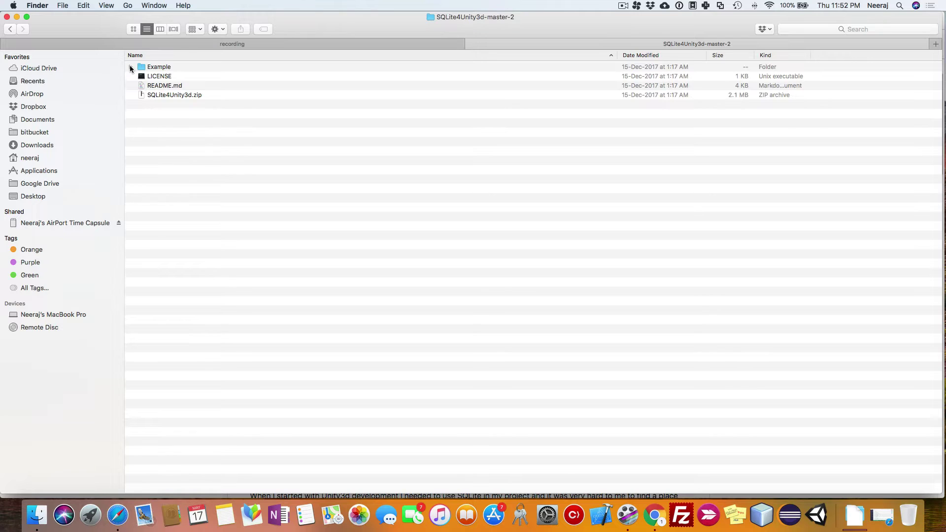
# Inside Example, rename the Assets folder to SQLite and its Plugins folder to Libs.
pyautogui.click(131, 66)
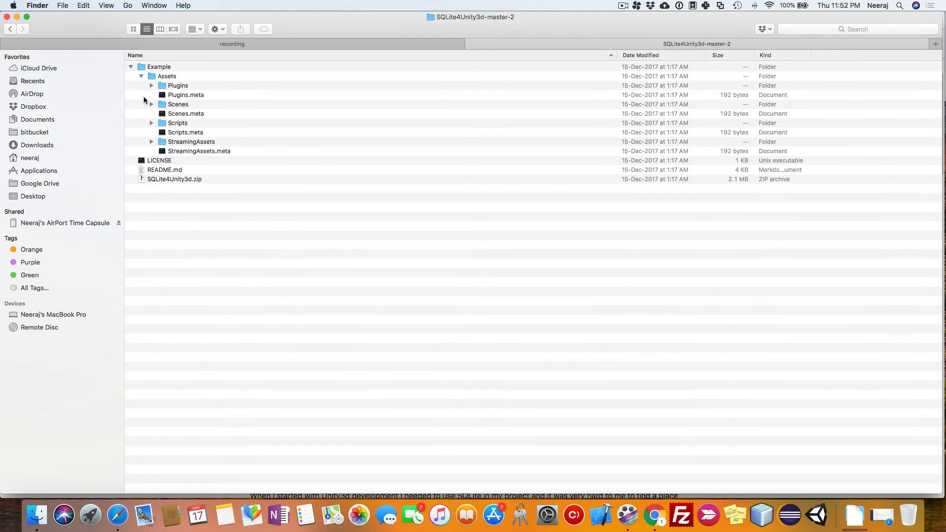
pyautogui.click(152, 85)
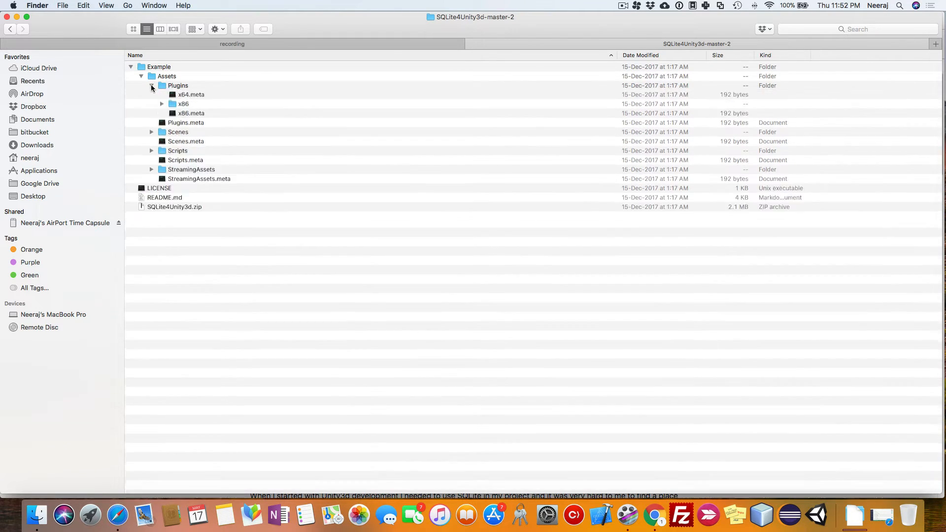
pyautogui.click(165, 76)
pyautogui.write('Sq')
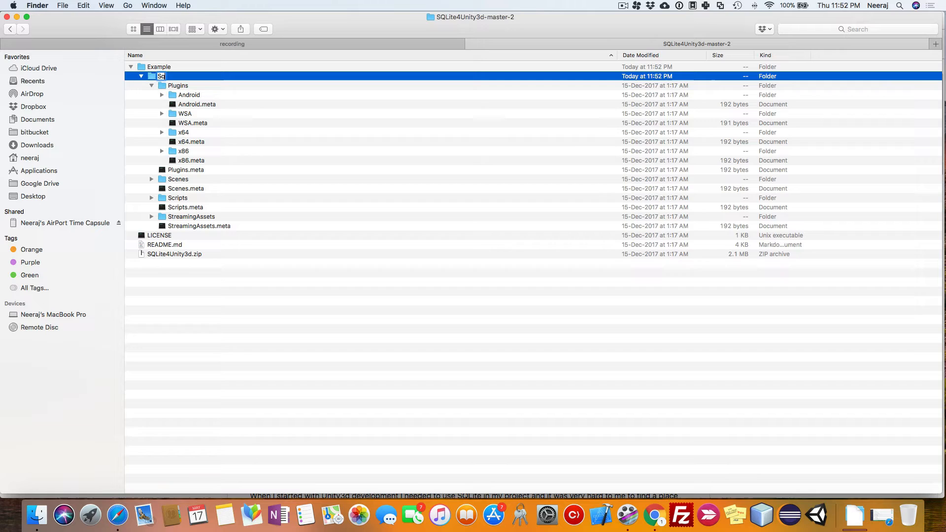
pyautogui.write('SQLI')
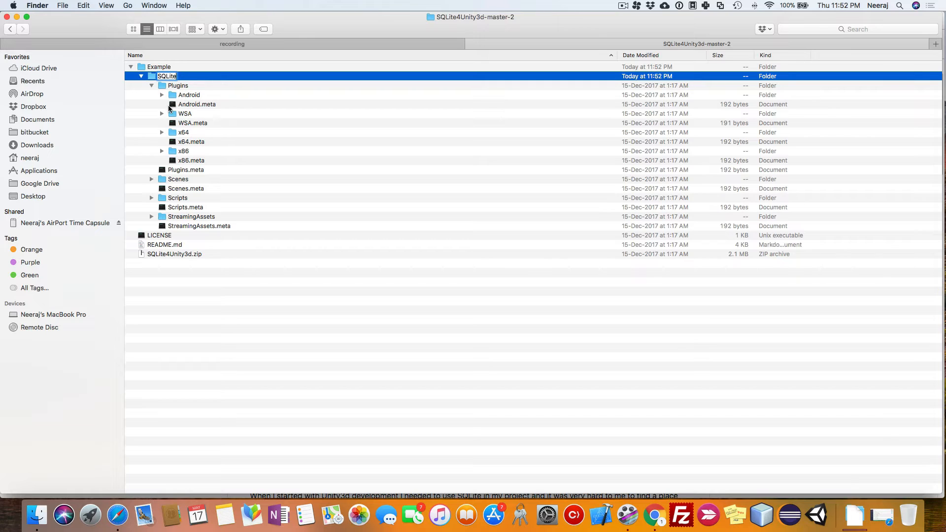
pyautogui.moveTo(181, 92)
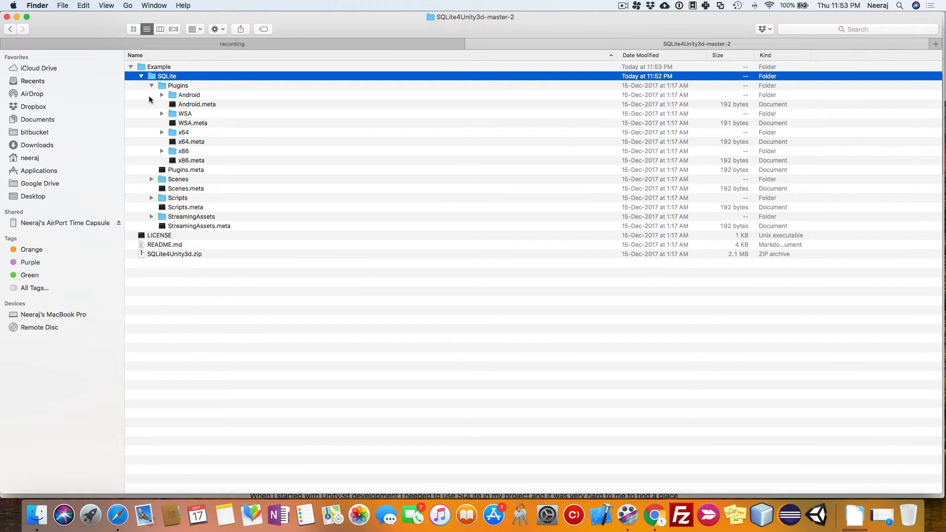
pyautogui.click(177, 85)
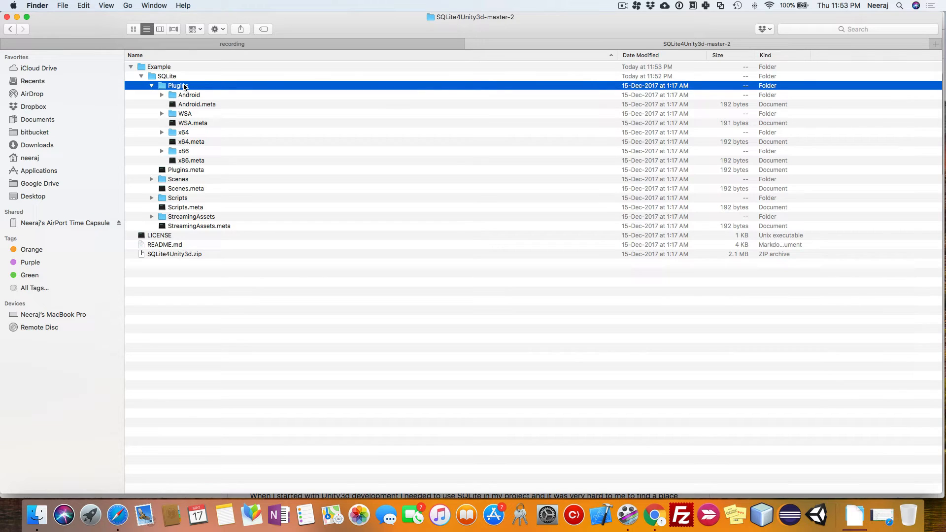
pyautogui.write('Libs')
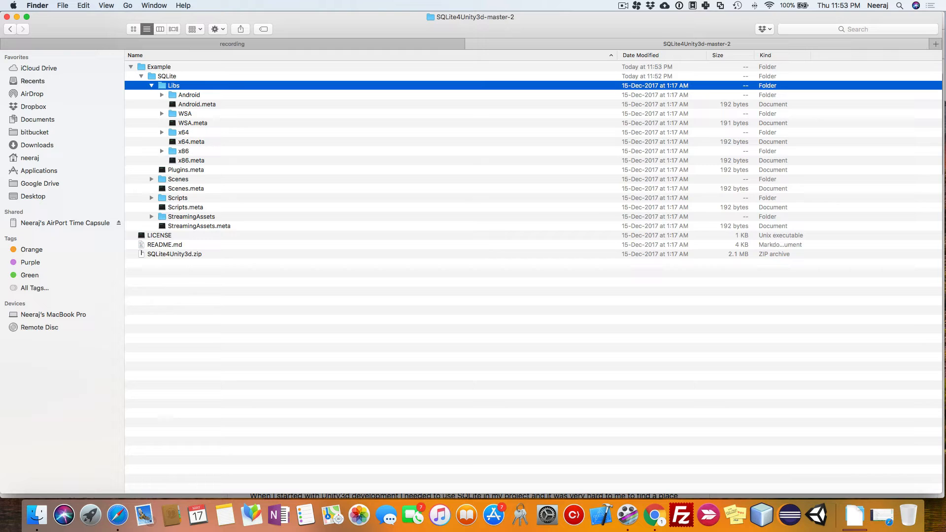
# Re-expand SQLite to list Libs, Scenes, Scripts and StreamingAssets with their meta files.
pyautogui.click(151, 85)
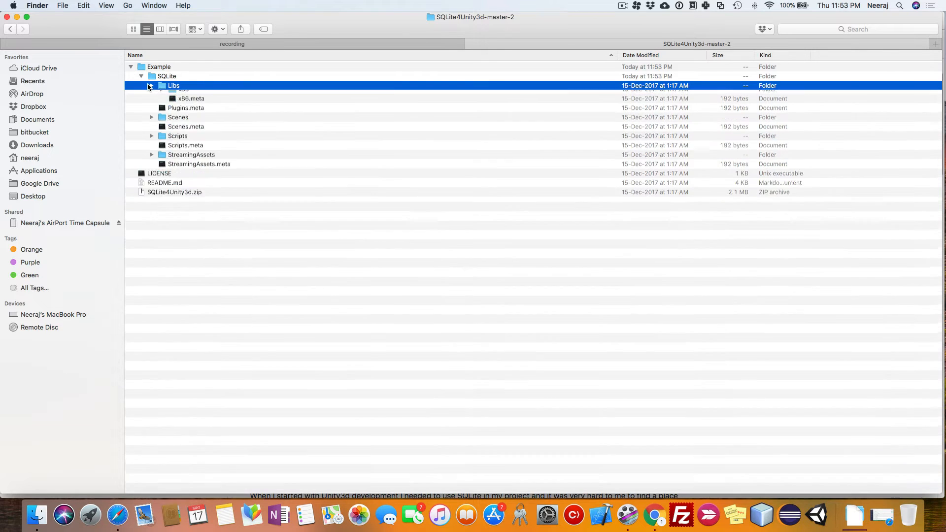
pyautogui.click(143, 77)
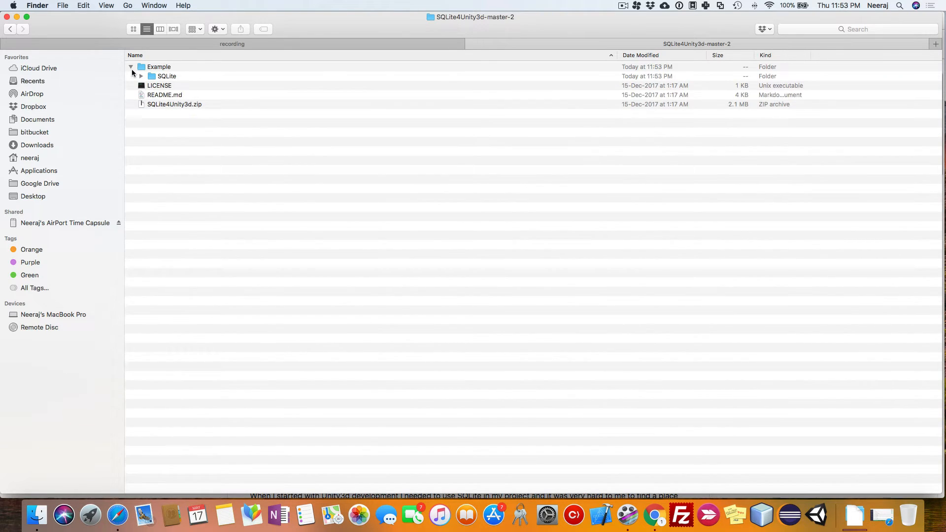
pyautogui.click(142, 76)
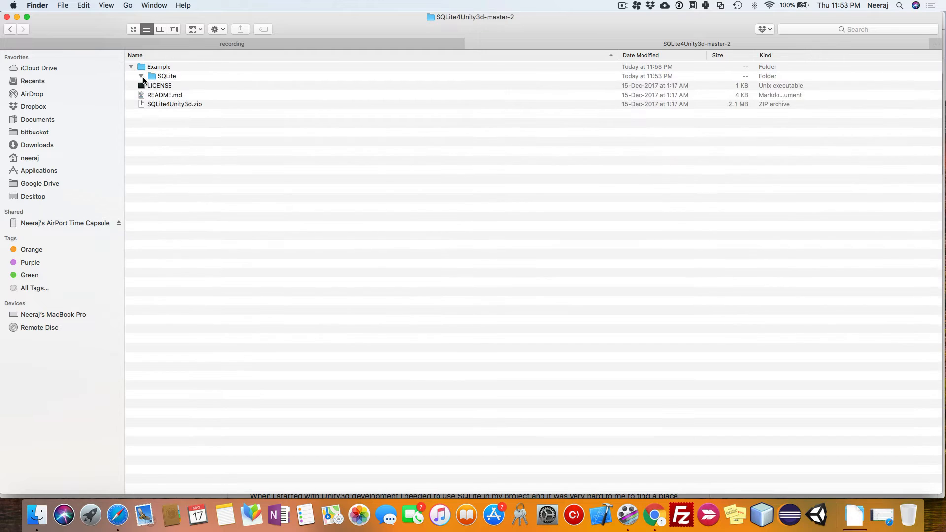
pyautogui.click(142, 77)
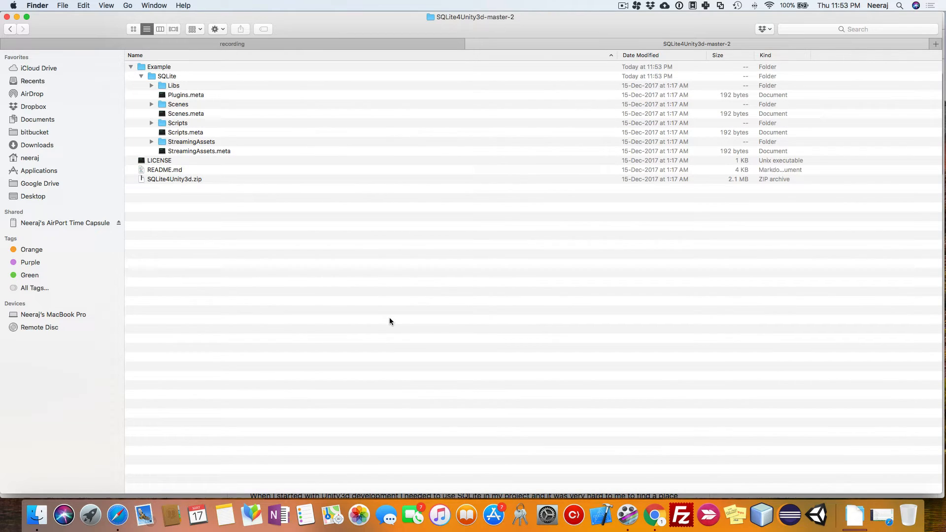
pyautogui.moveTo(816, 514)
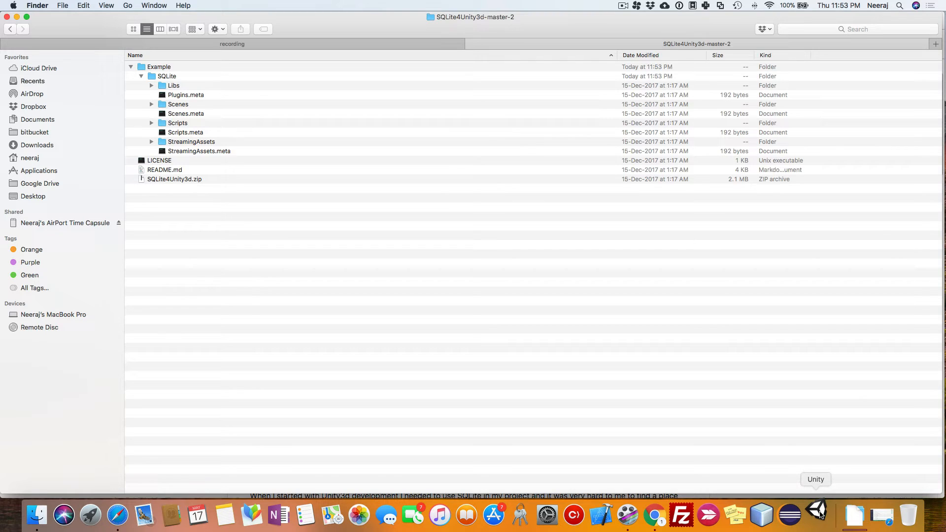
# Launch Unity and start a new project named Hello SQLite.
pyautogui.click(816, 514)
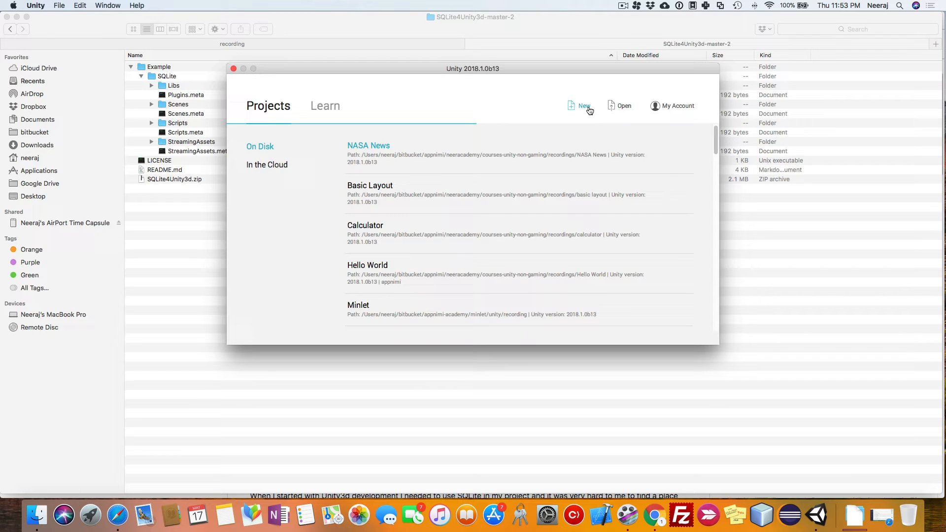
pyautogui.click(584, 107)
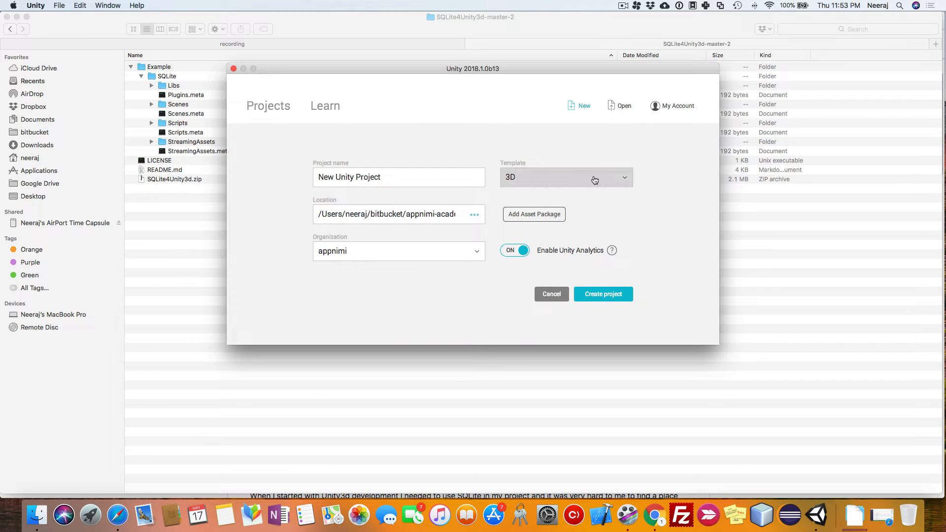
pyautogui.click(398, 178)
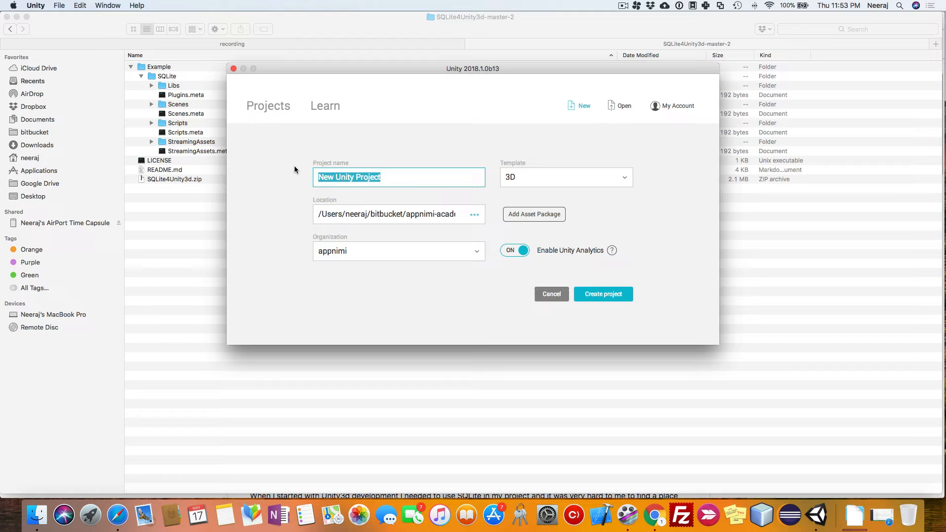
pyautogui.write('Hello')
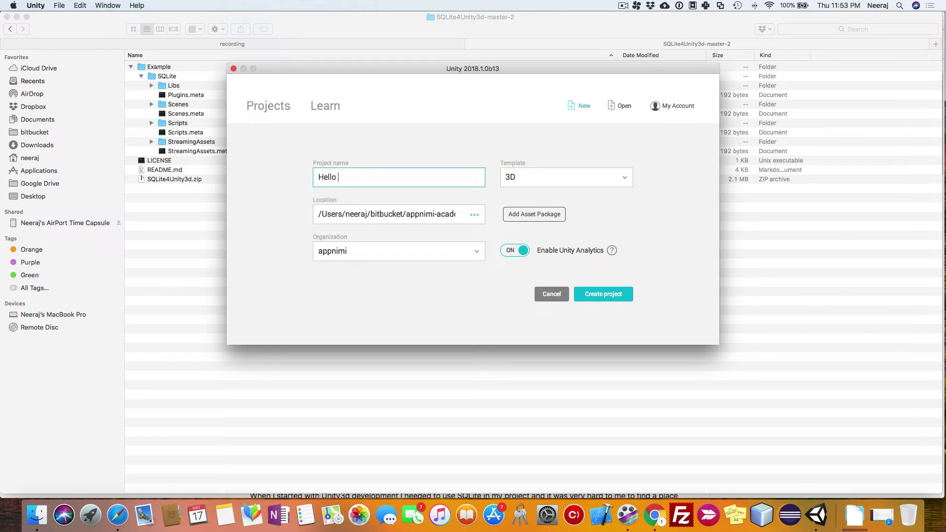
pyautogui.write('SQ')
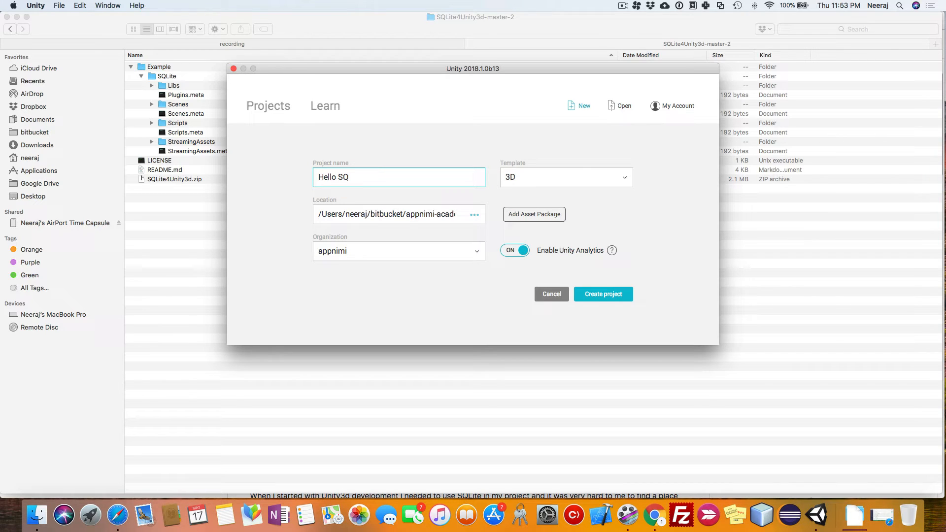
pyautogui.write('Lite')
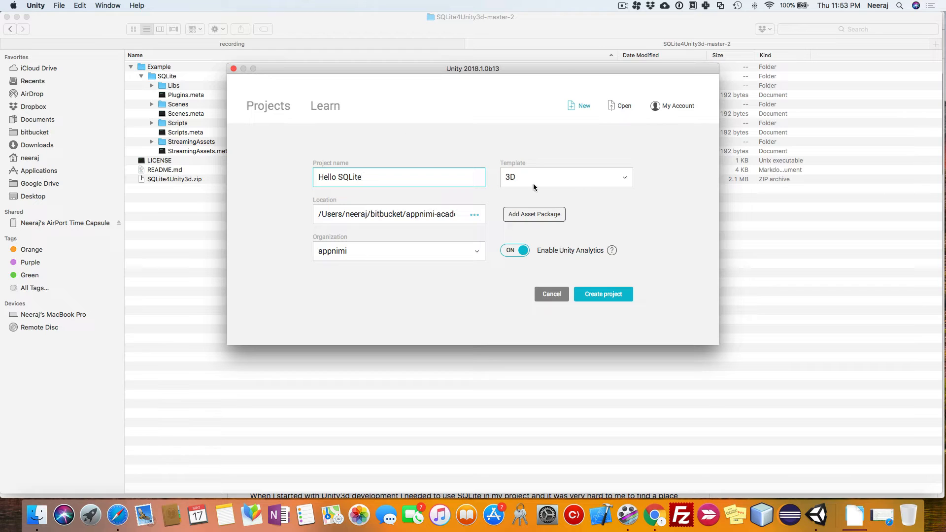
# Choose the 2D template, turn Unity Analytics off and begin browsing for a save location.
pyautogui.click(566, 178)
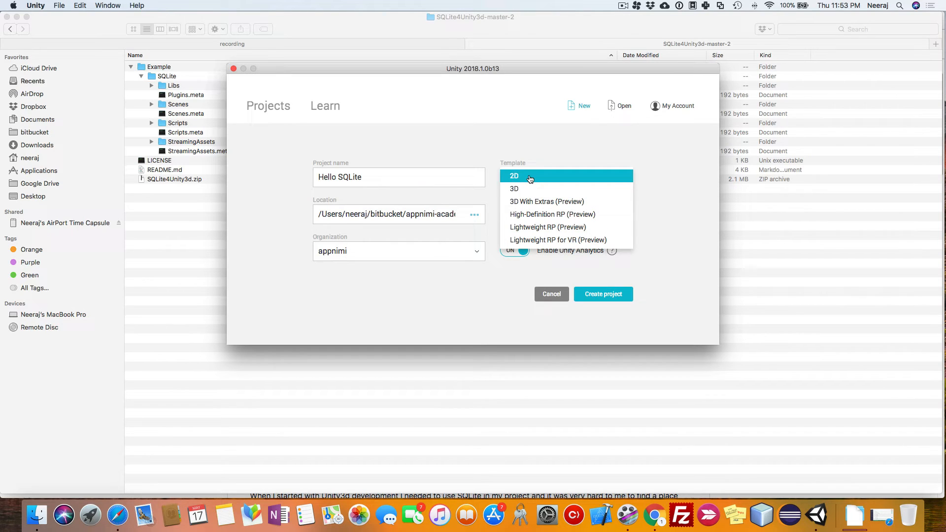
pyautogui.click(528, 176)
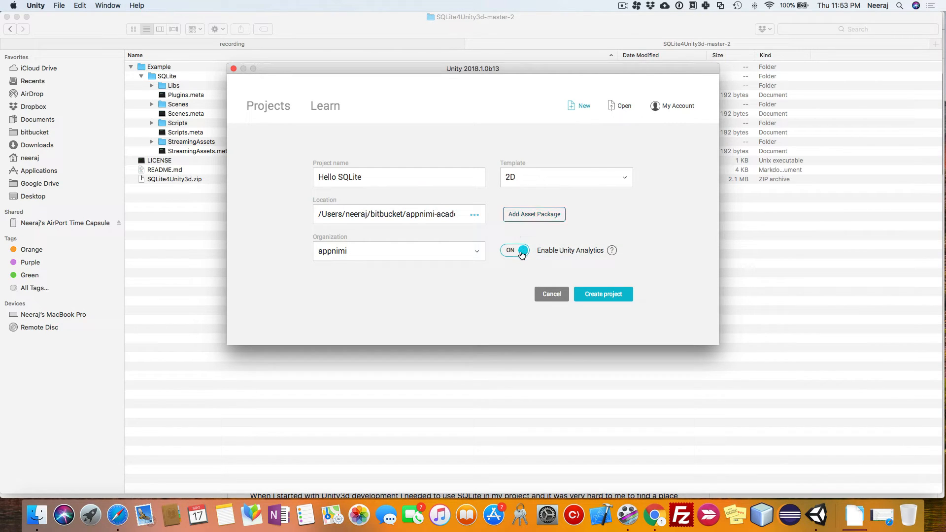
pyautogui.click(514, 250)
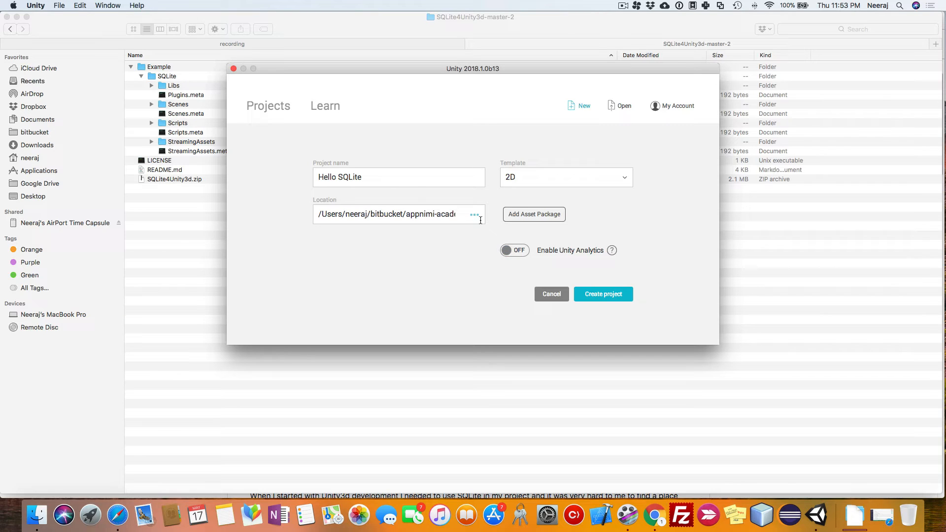
pyautogui.click(416, 214)
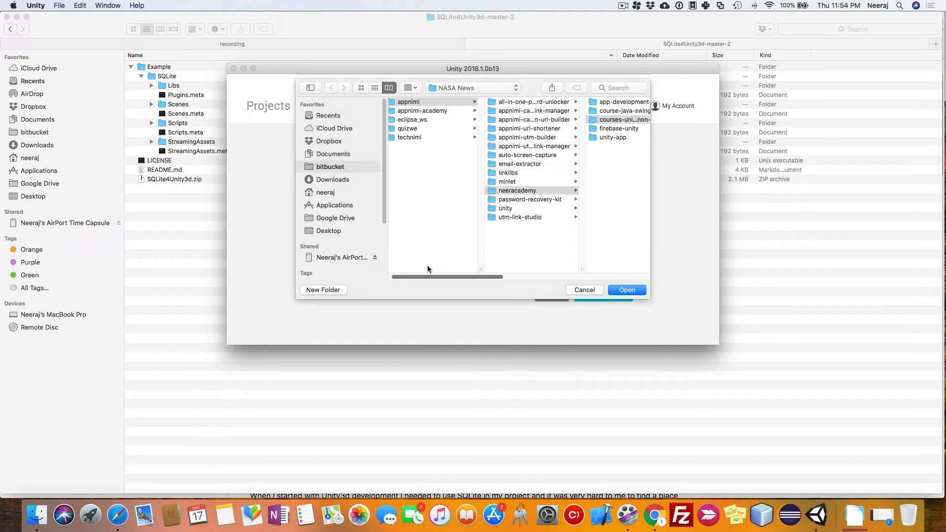
# Set the project location to appnimi-academy > sqlite-unity > unity > recording.
pyautogui.click(422, 110)
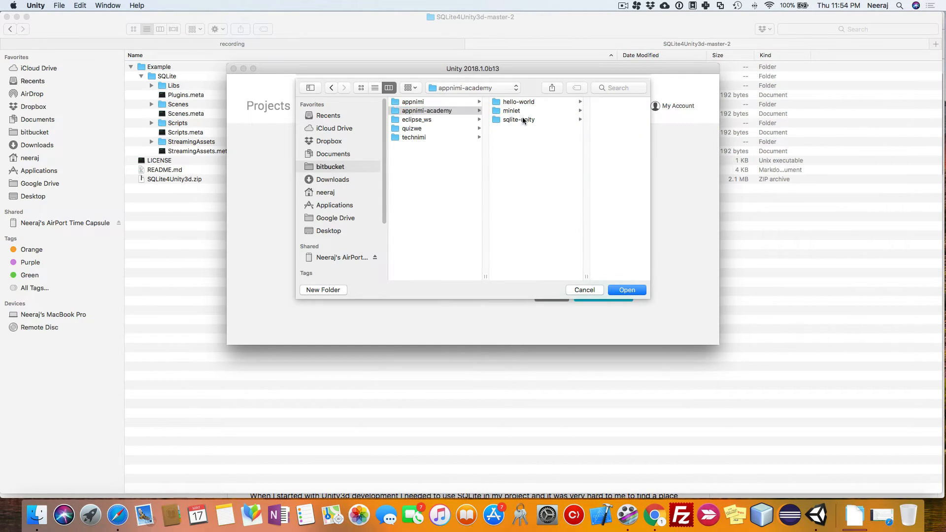
pyautogui.click(518, 119)
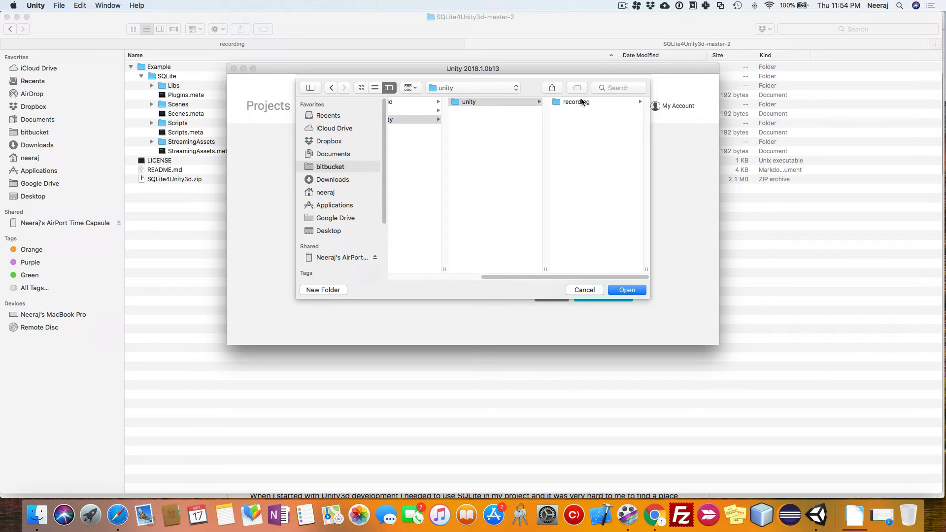
pyautogui.doubleClick(576, 101)
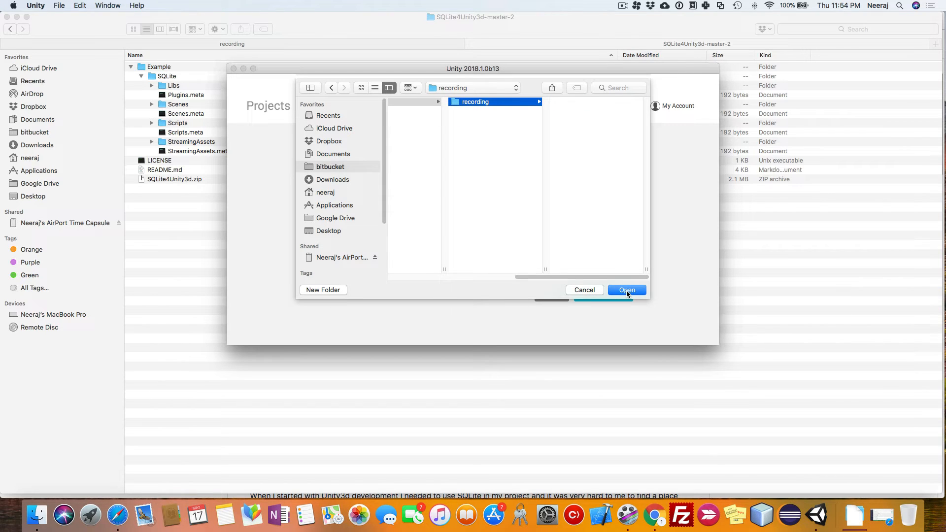
pyautogui.click(626, 289)
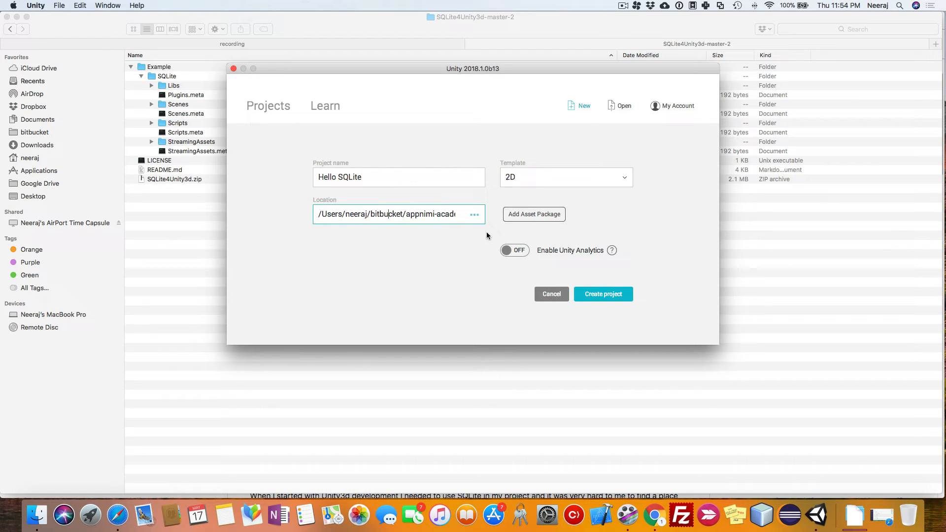
pyautogui.moveTo(610, 296)
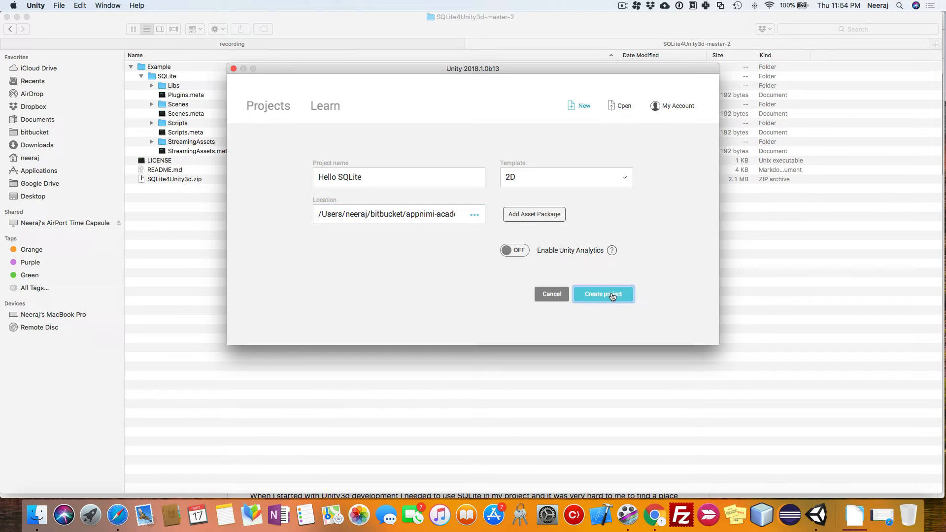
# Create the Hello SQLite project and bring its Unity editor to the front.
pyautogui.click(603, 294)
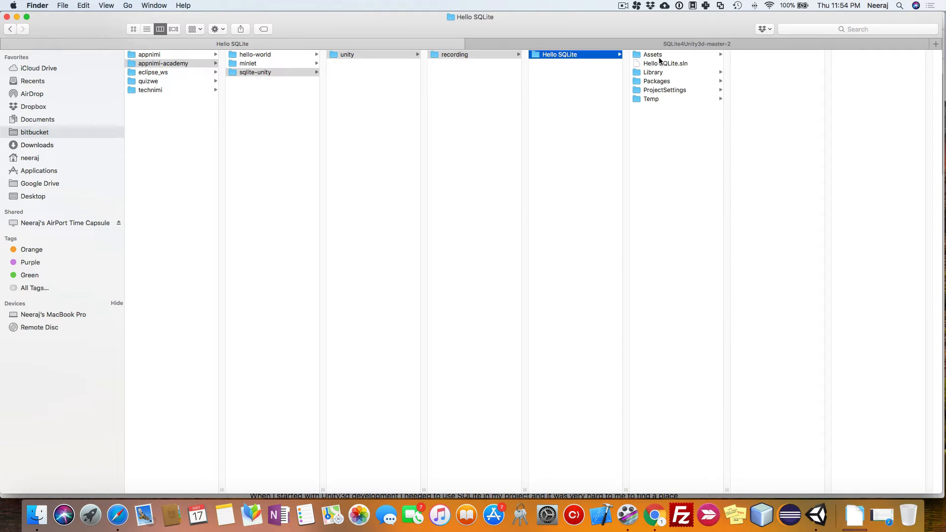
pyautogui.click(815, 514)
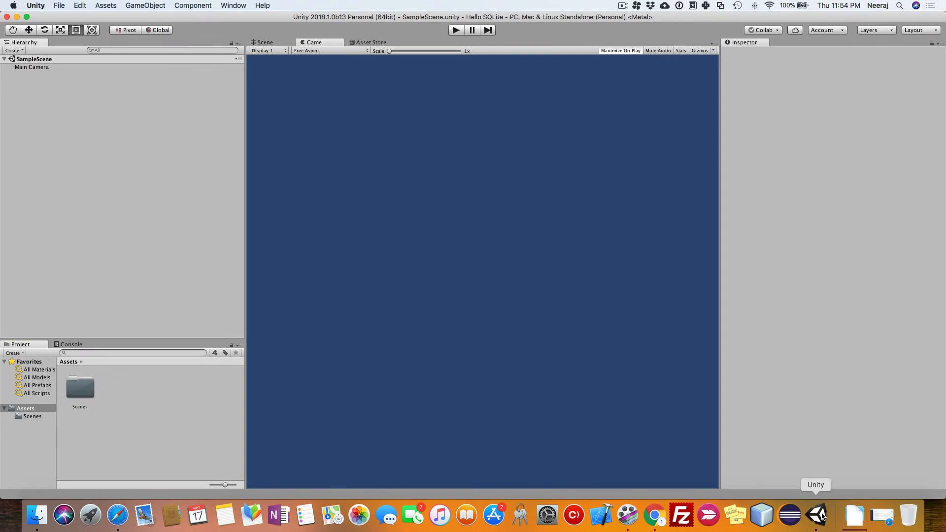
pyautogui.moveTo(35, 502)
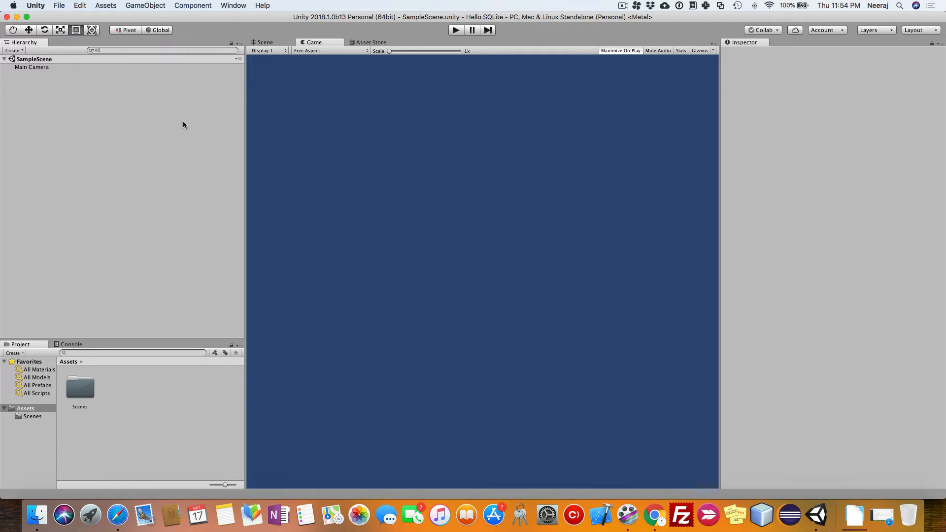
pyautogui.moveTo(33, 426)
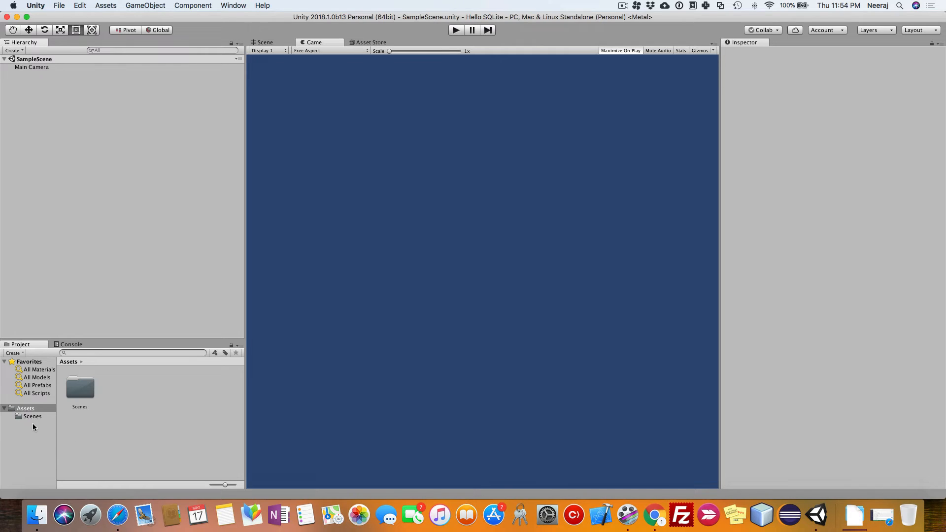
pyautogui.moveTo(31, 436)
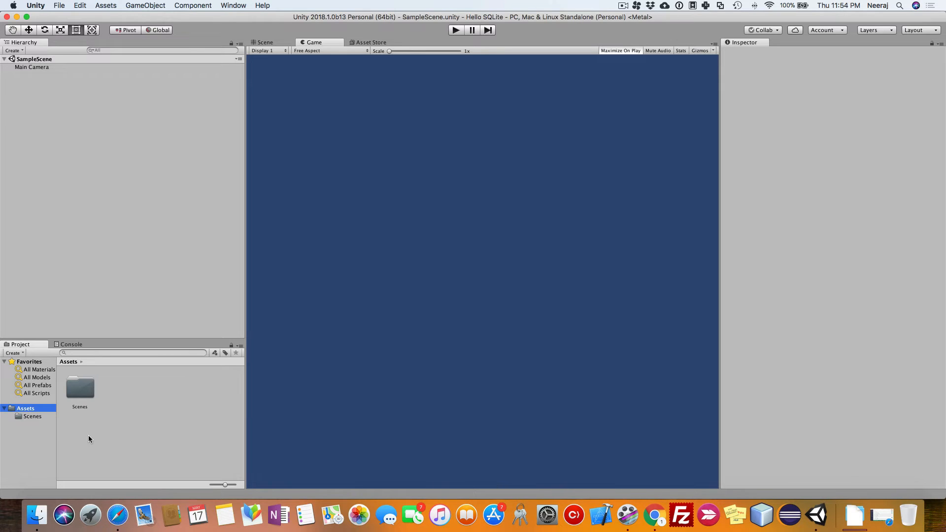
pyautogui.moveTo(70, 431)
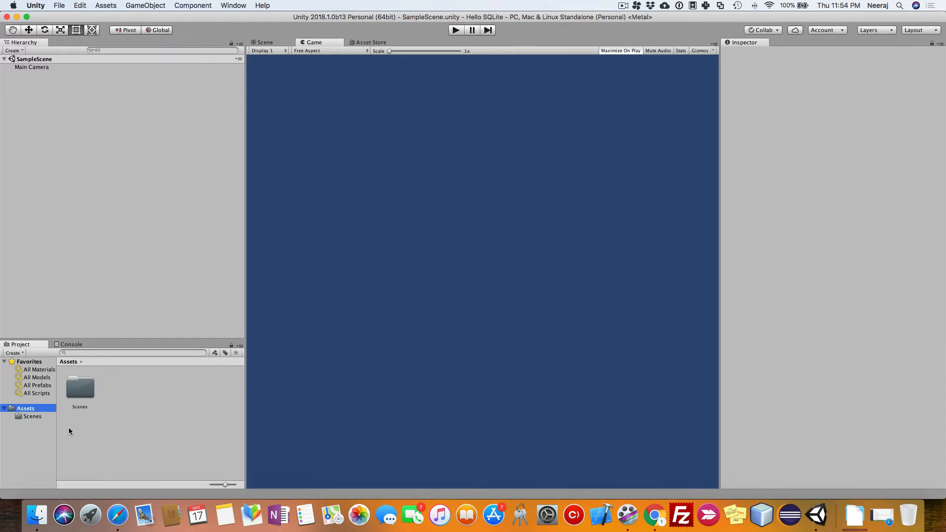
# Create an _app folder in Assets and place the Scenes folder with SampleScene inside it.
pyautogui.rightClick(70, 431)
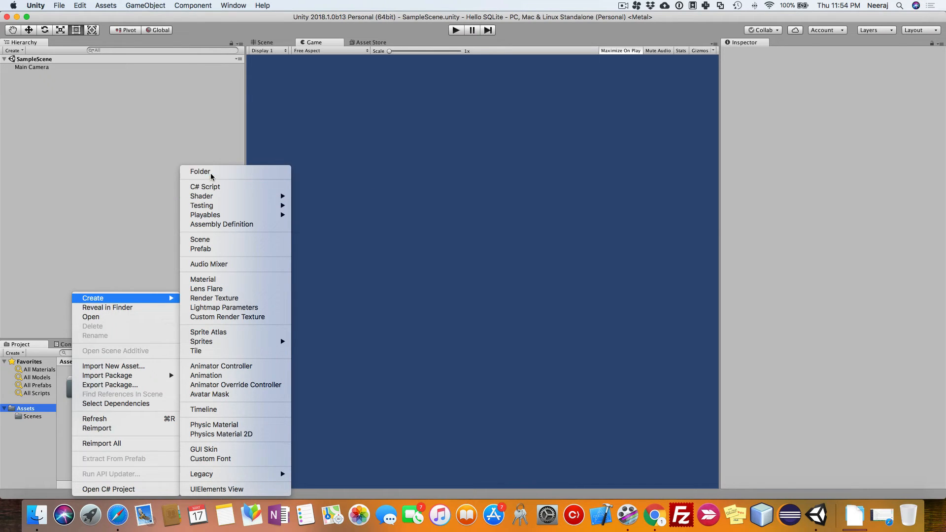
pyautogui.click(200, 171)
pyautogui.write('_app')
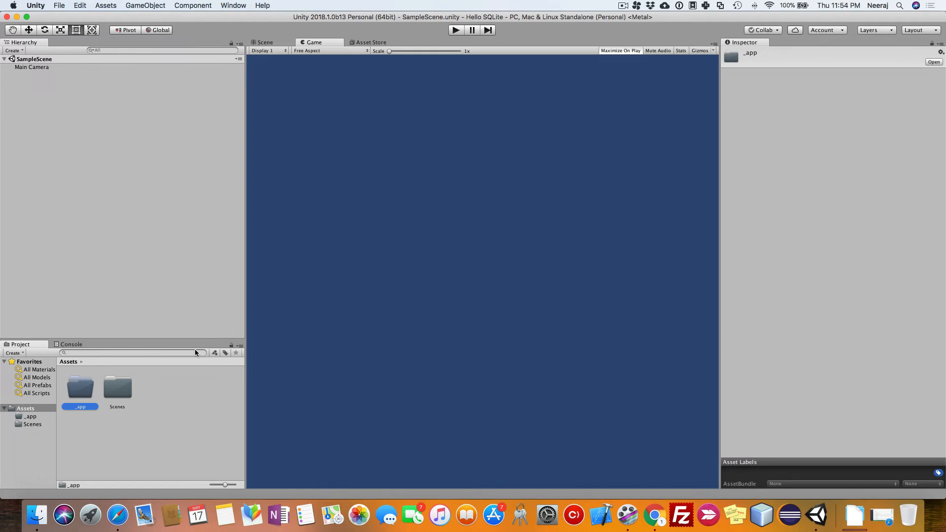
pyautogui.moveTo(79, 394)
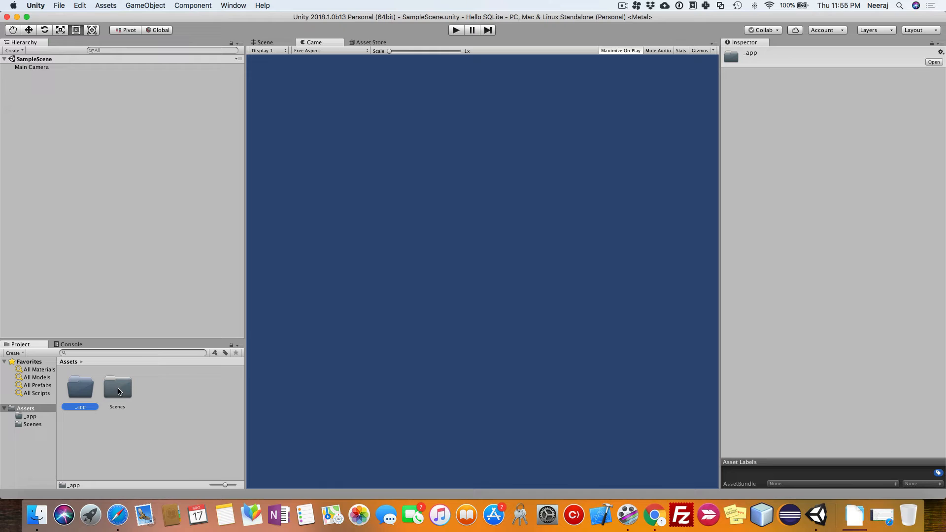
pyautogui.moveTo(160, 400)
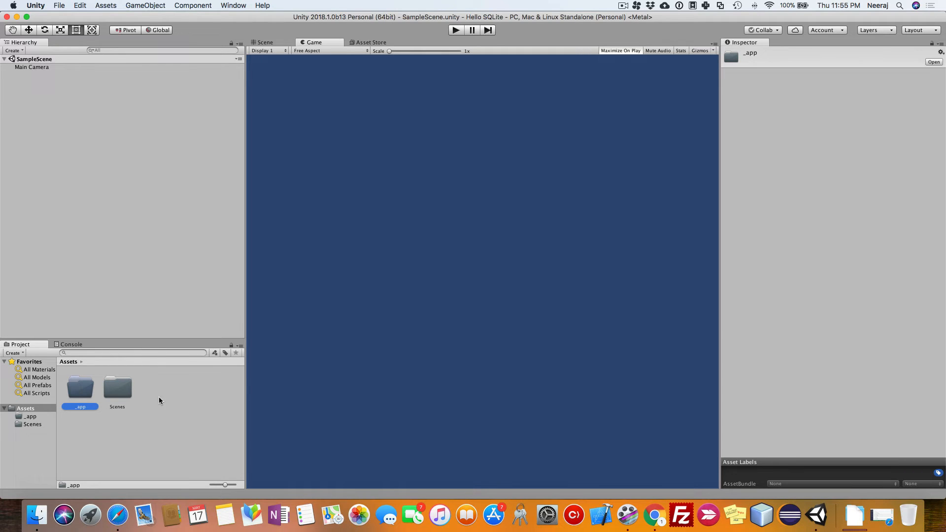
pyautogui.moveTo(115, 392)
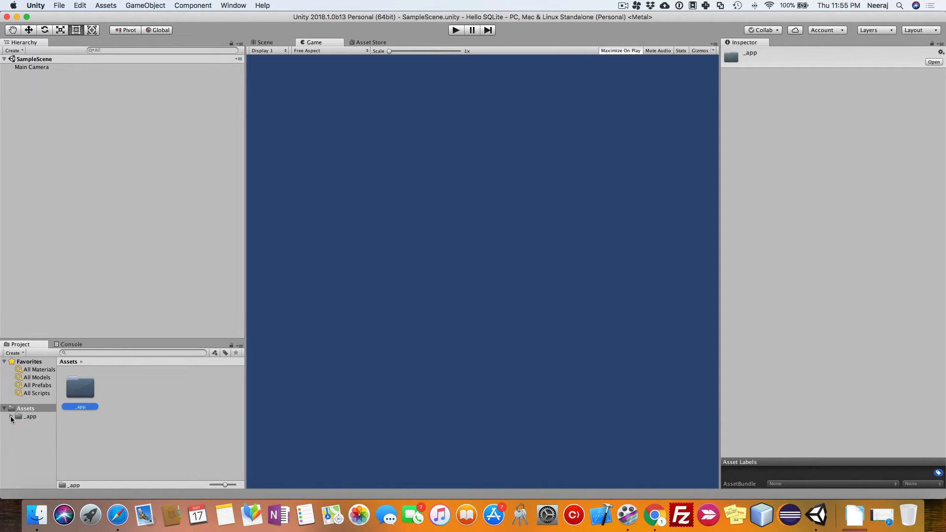
pyautogui.click(12, 418)
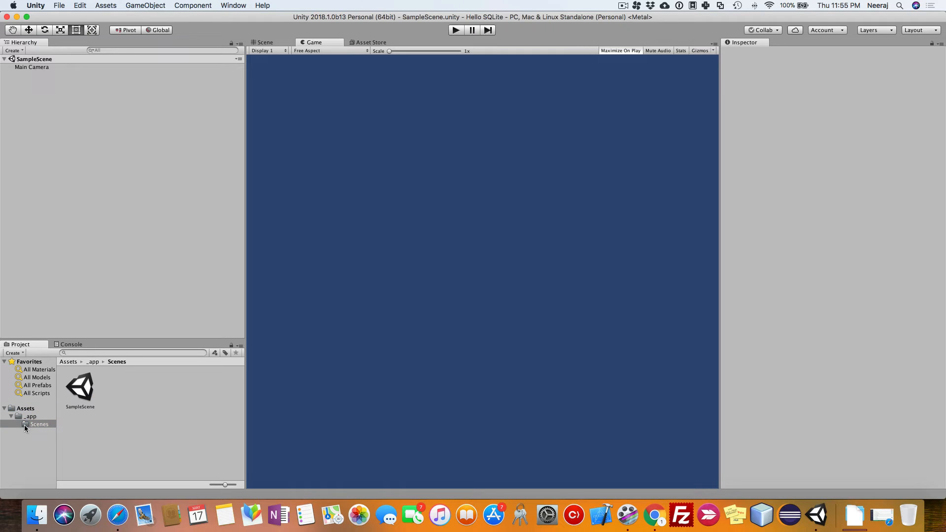
pyautogui.click(30, 415)
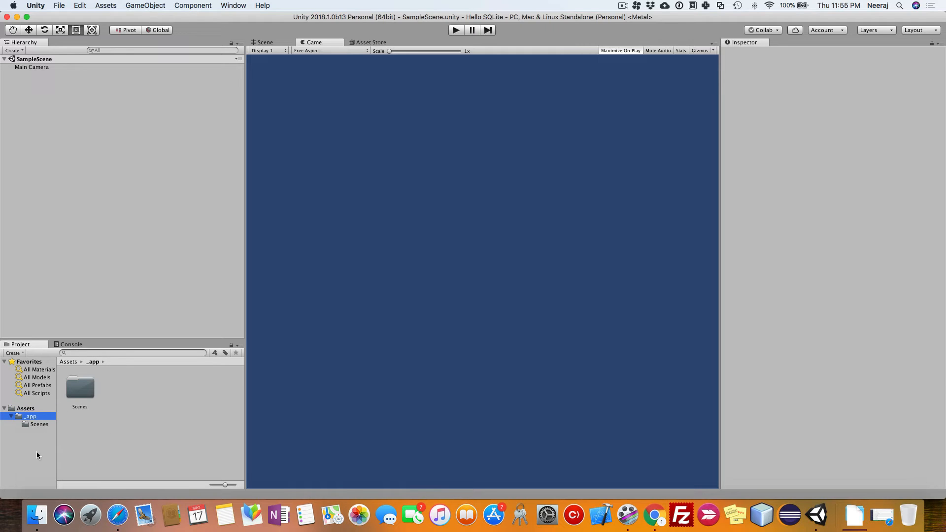
pyautogui.moveTo(21, 458)
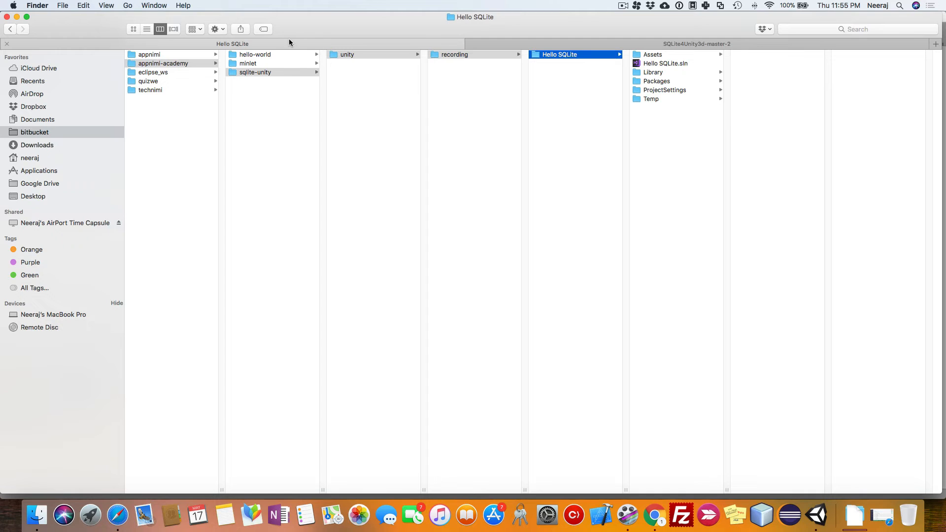
pyautogui.moveTo(518, 86)
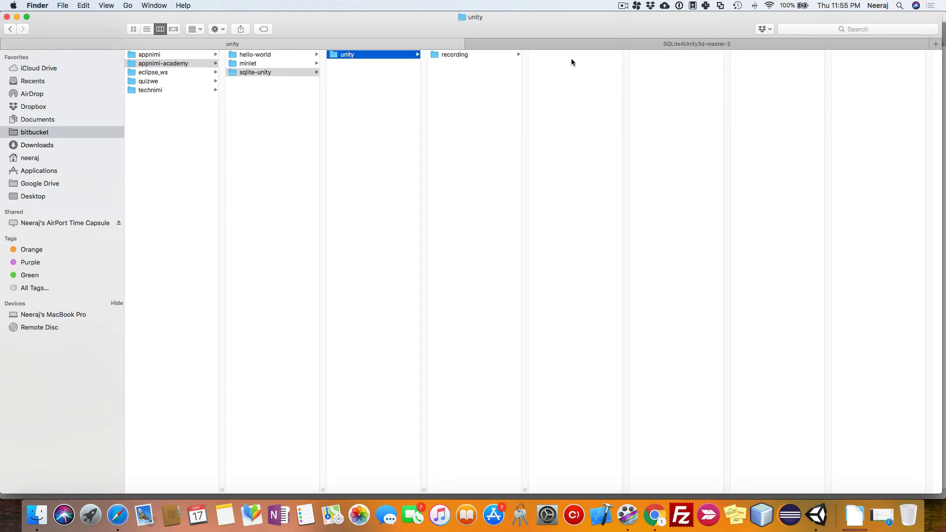
# Return to the SQLite4Unity3d-master-2 Finder tab with Example > SQLite expanded.
pyautogui.click(454, 55)
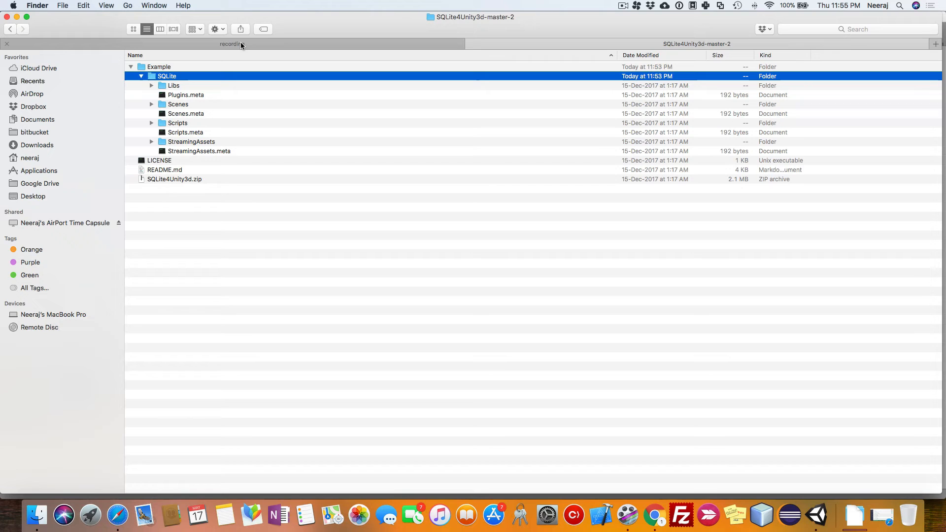
pyautogui.click(160, 29)
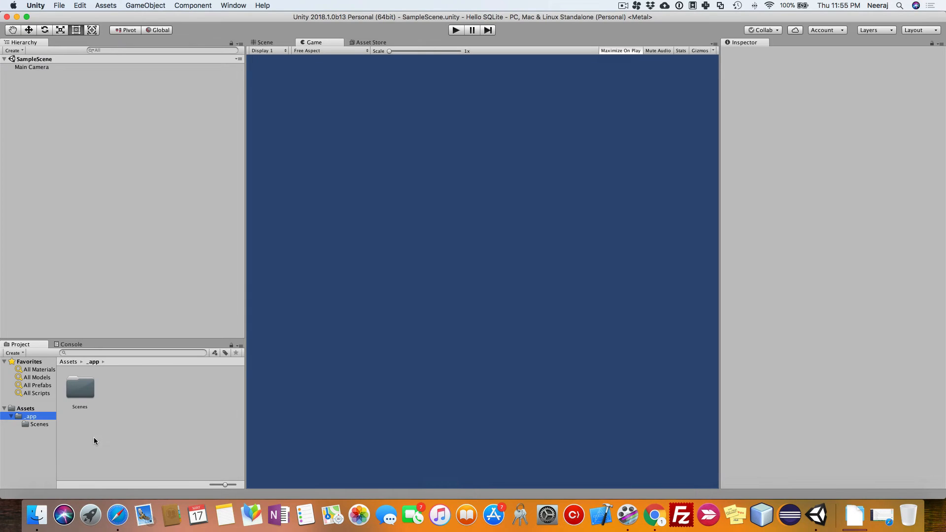
# Create a folder named Plugins at the top level of Assets, alongside _app.
pyautogui.click(23, 408)
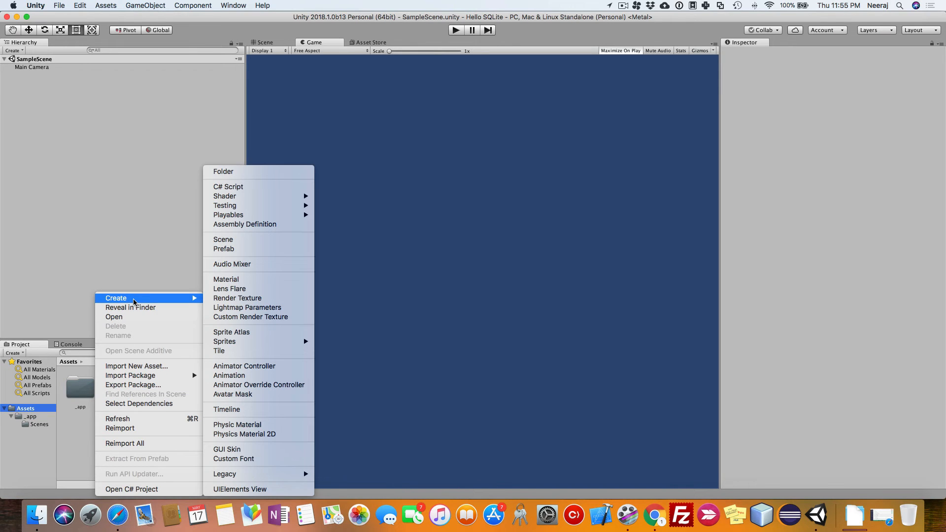
pyautogui.click(223, 171)
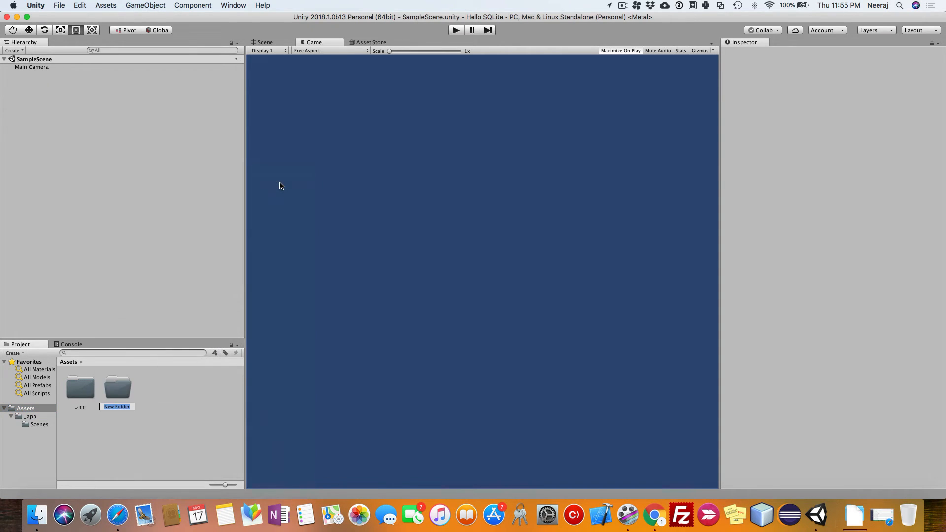
pyautogui.write('Plugins')
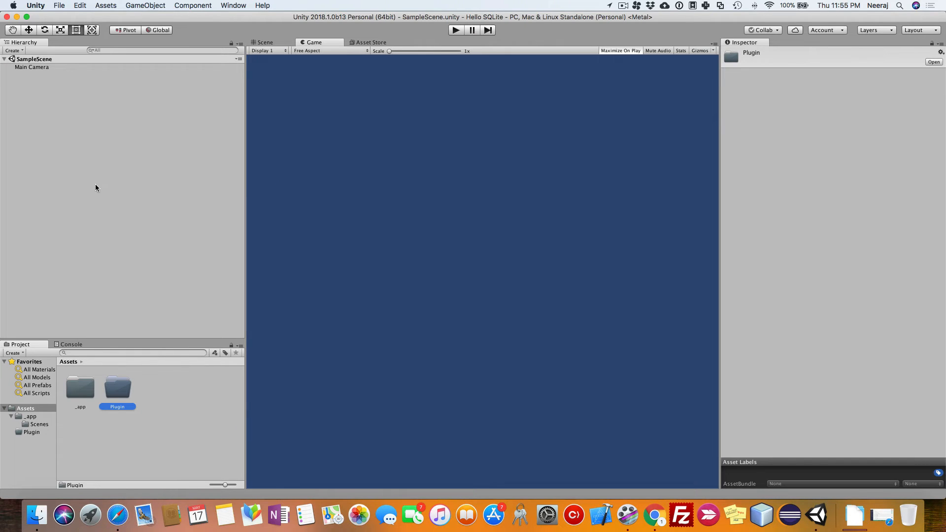
pyautogui.doubleClick(116, 406)
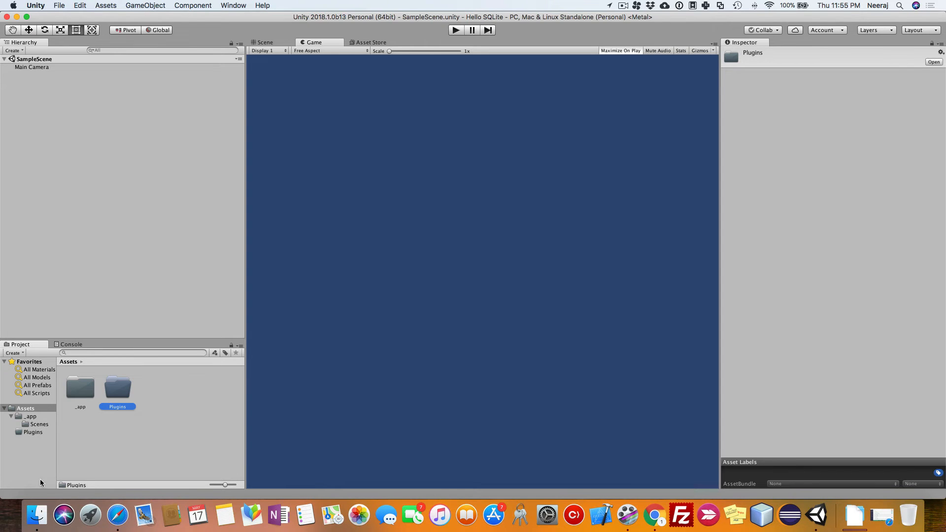
pyautogui.click(37, 514)
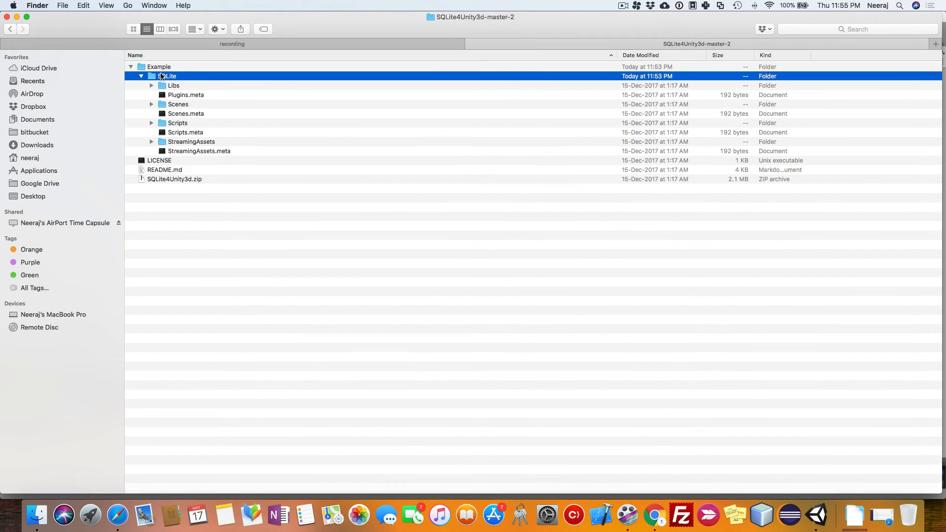
# Collapse the SQLite example and browse to the Hello SQLite project's Assets folder in Finder.
pyautogui.click(142, 76)
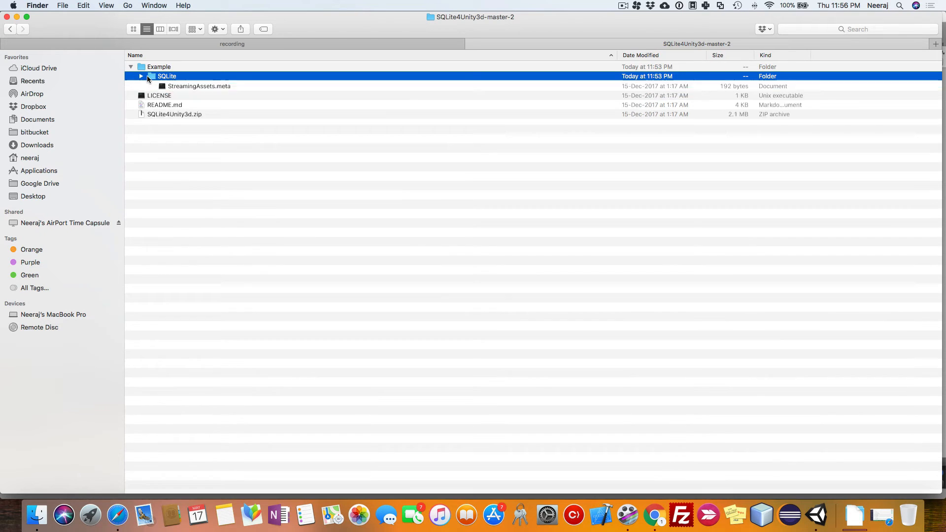
pyautogui.click(141, 76)
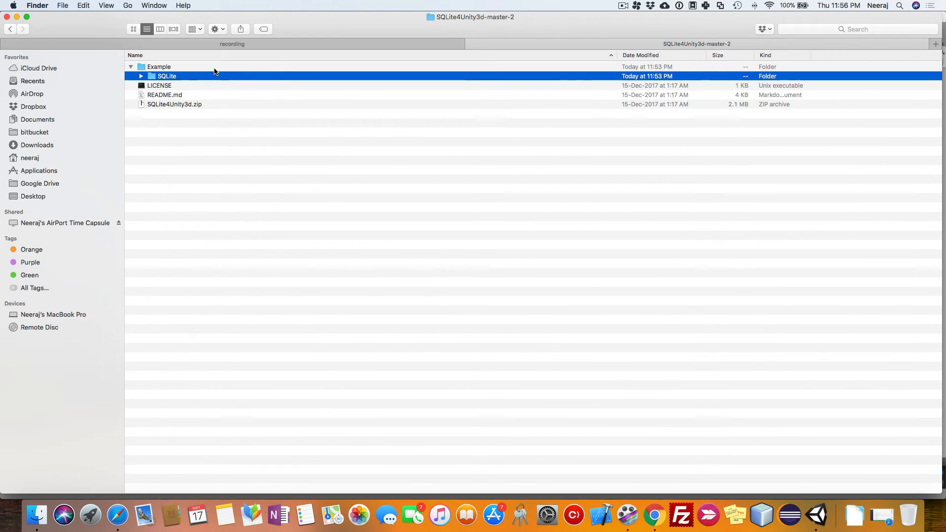
pyautogui.click(159, 28)
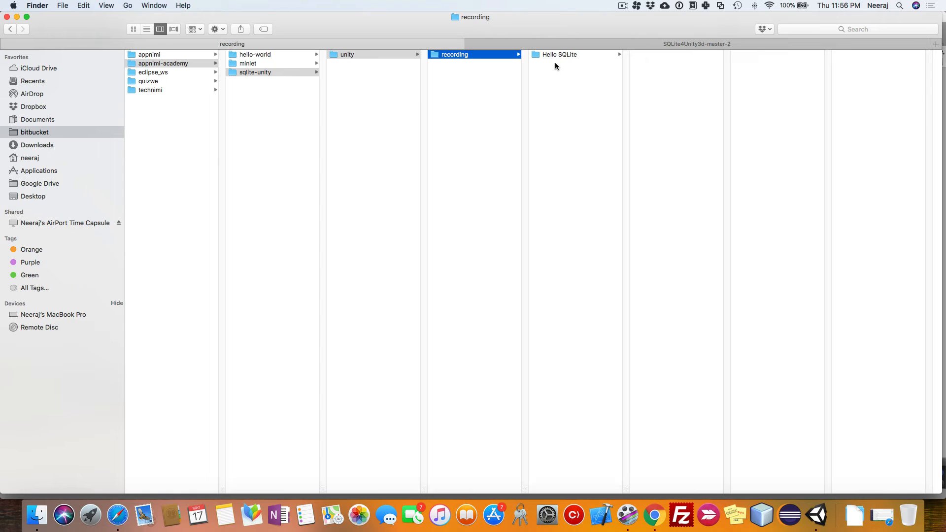
pyautogui.click(560, 55)
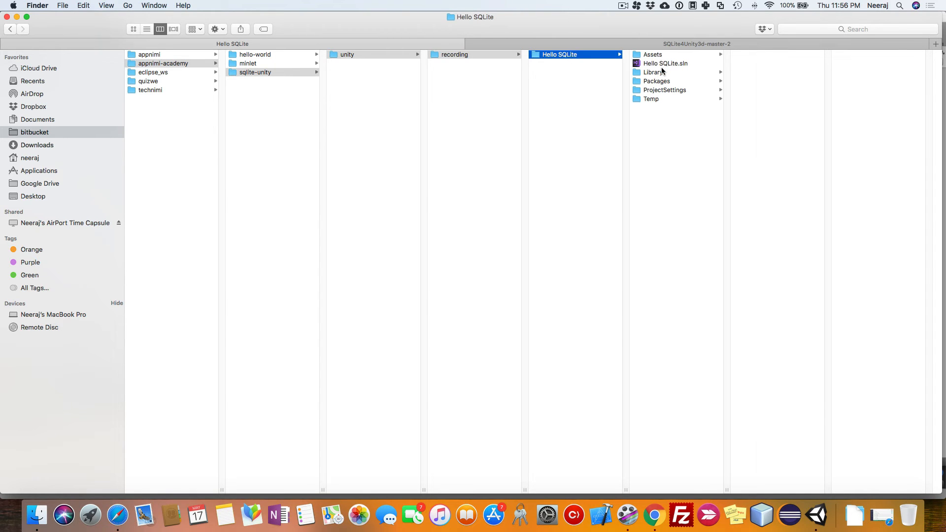
pyautogui.click(652, 54)
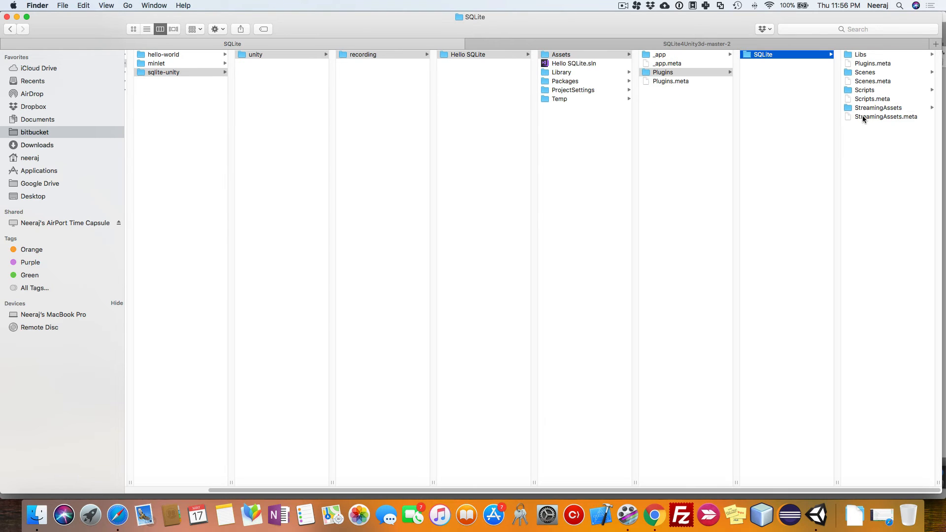
# Copy StreamingAssets, confirm it holds existing.db, and check Plugins' SQLite and _app's Scenes.
pyautogui.click(877, 108)
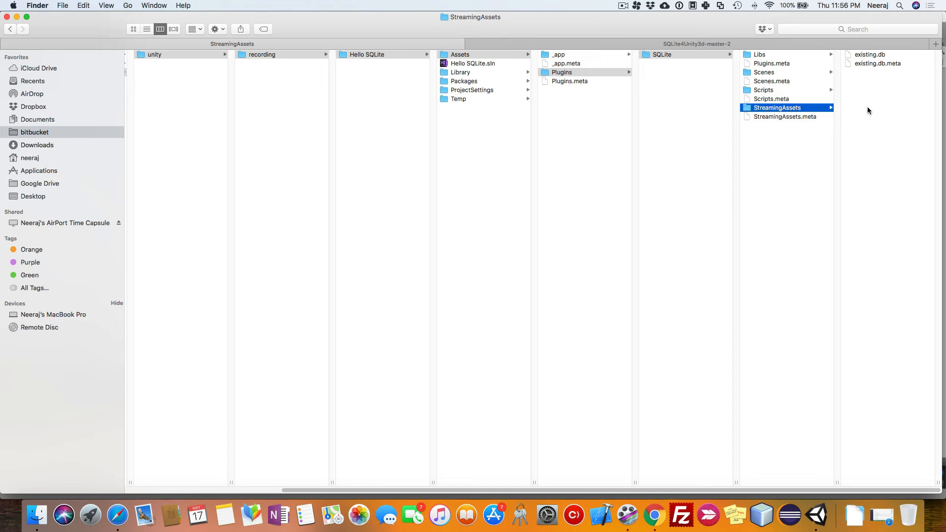
pyautogui.rightClick(777, 107)
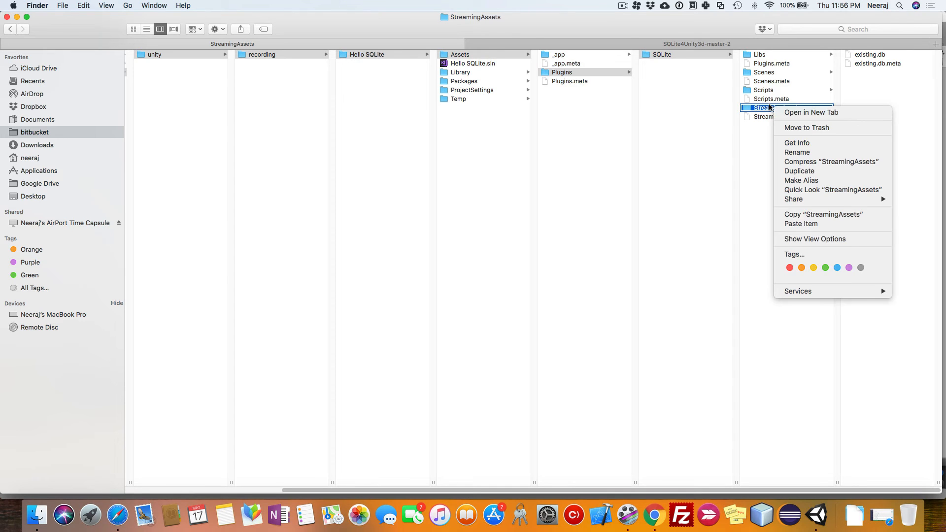
pyautogui.click(585, 128)
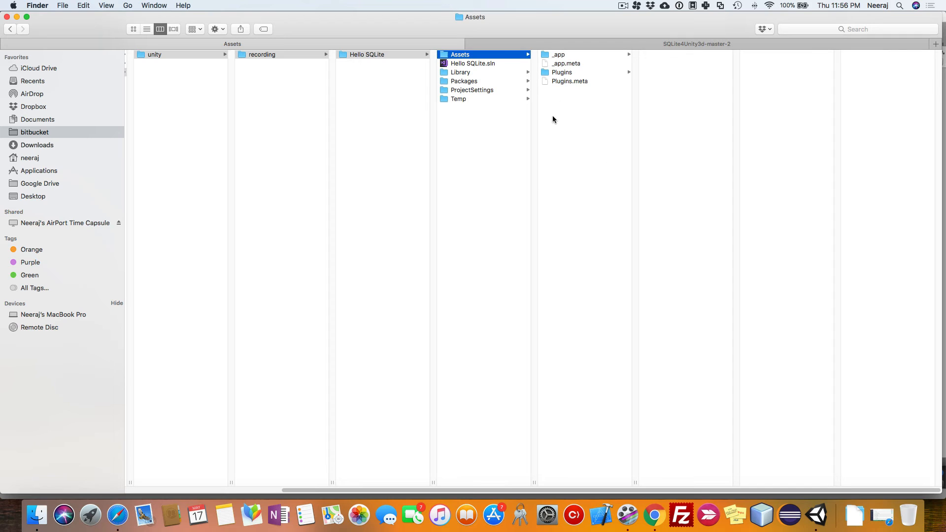
pyautogui.moveTo(592, 155)
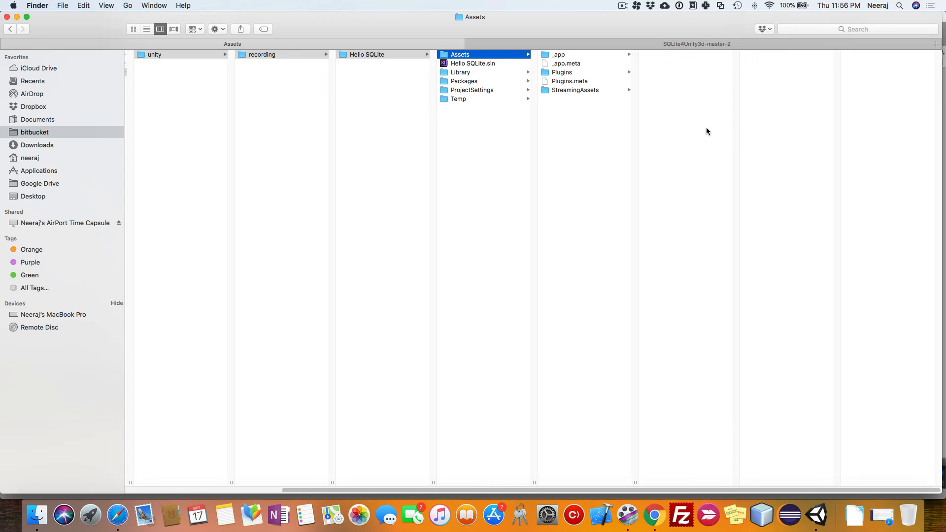
pyautogui.click(576, 89)
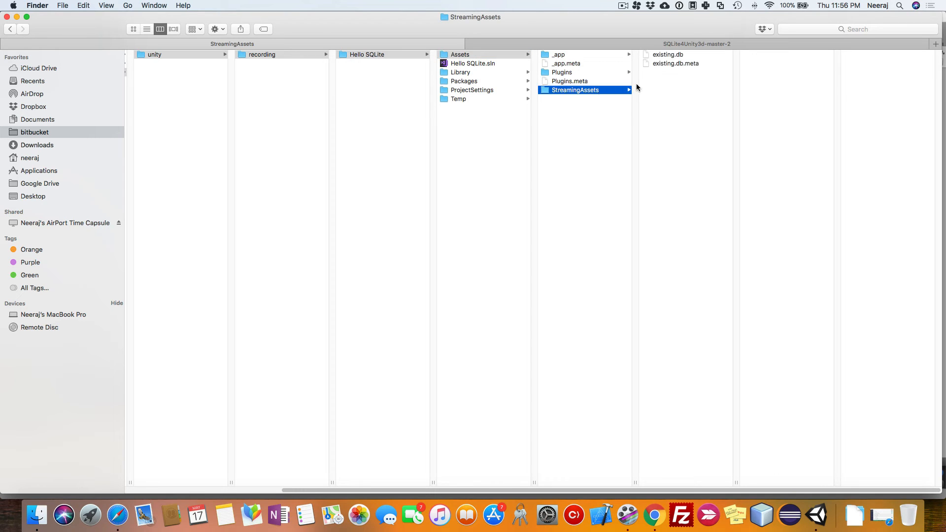
pyautogui.moveTo(611, 141)
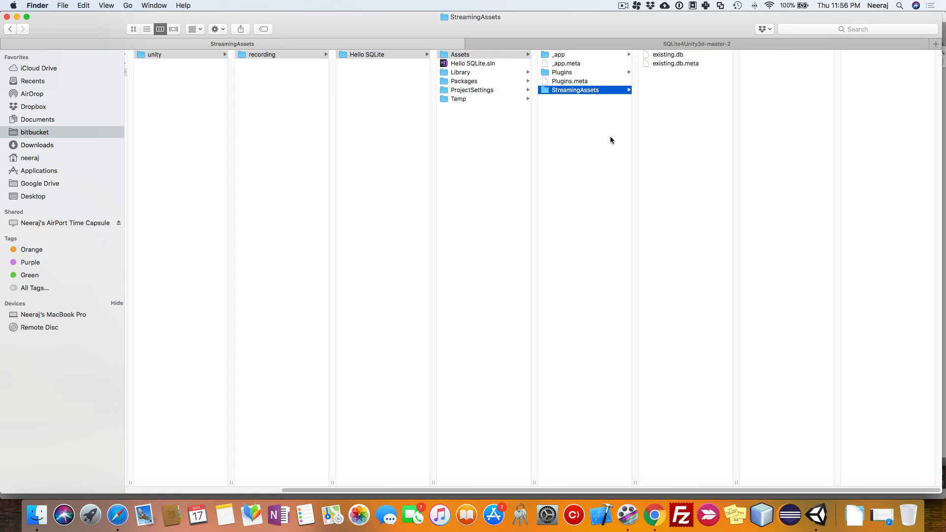
pyautogui.click(562, 72)
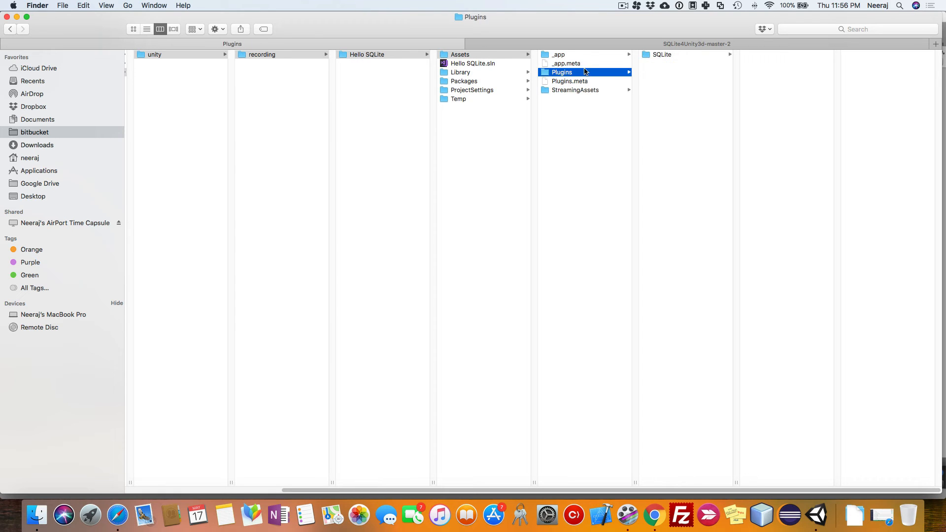
pyautogui.click(576, 90)
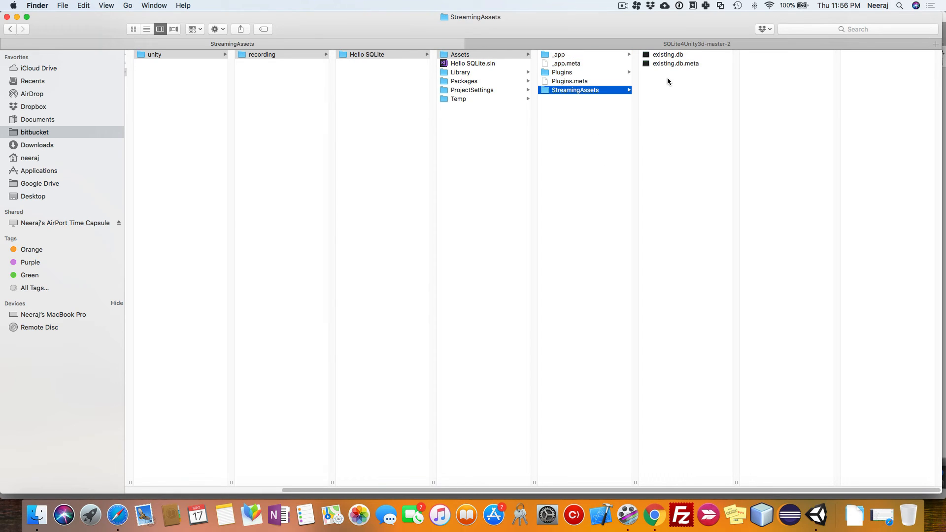
pyautogui.click(560, 54)
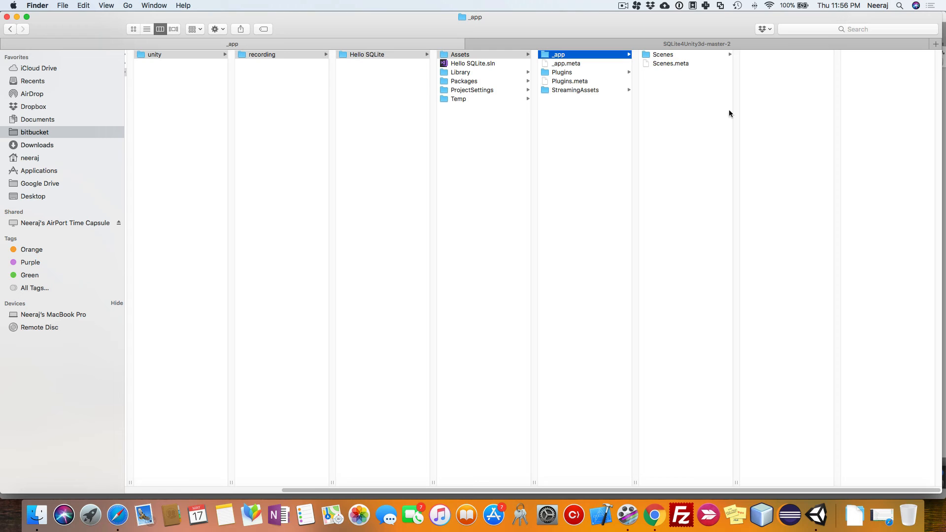
# Expand Plugins > SQLite and view the StreamingAssets folder holding the existing database.
pyautogui.click(562, 72)
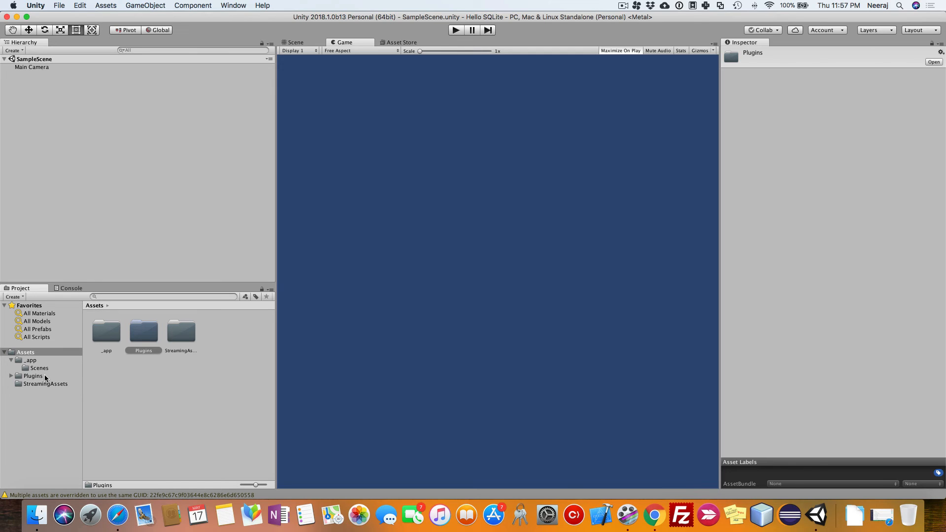
pyautogui.moveTo(72, 483)
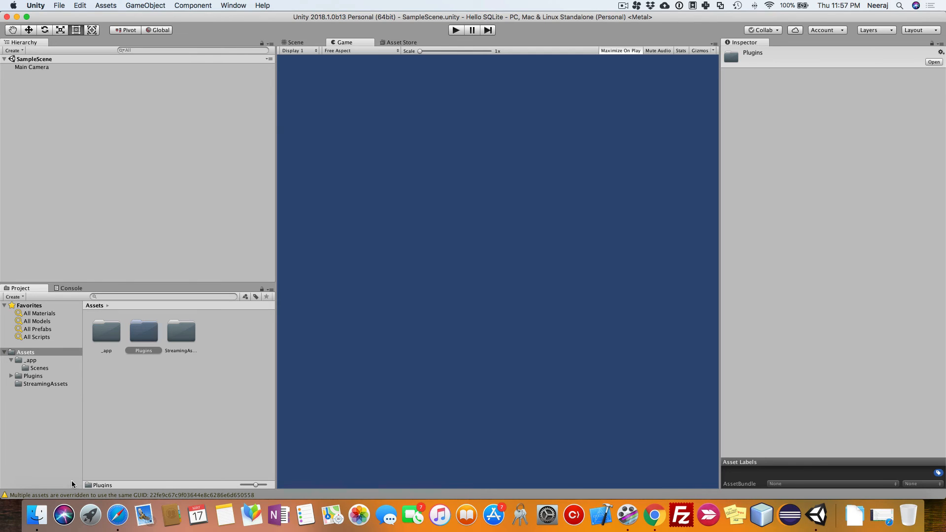
pyautogui.click(11, 376)
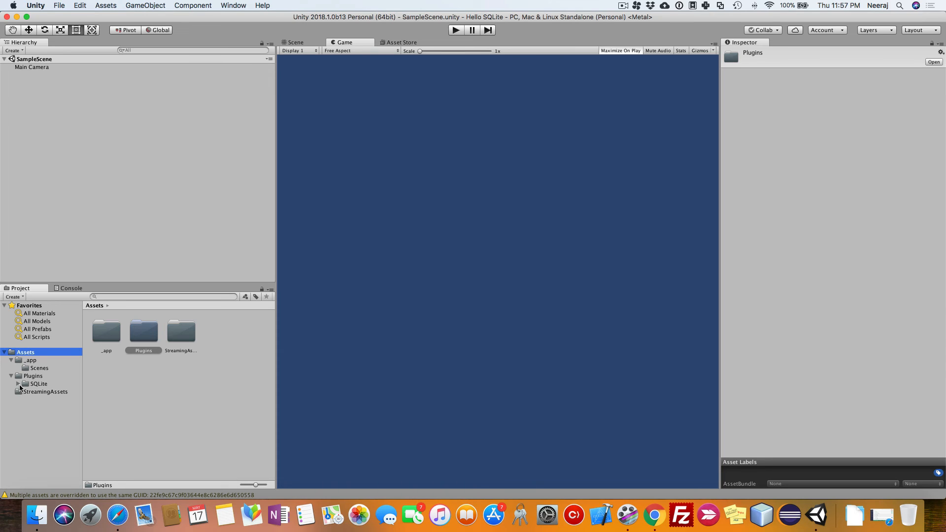
pyautogui.rightClick(34, 414)
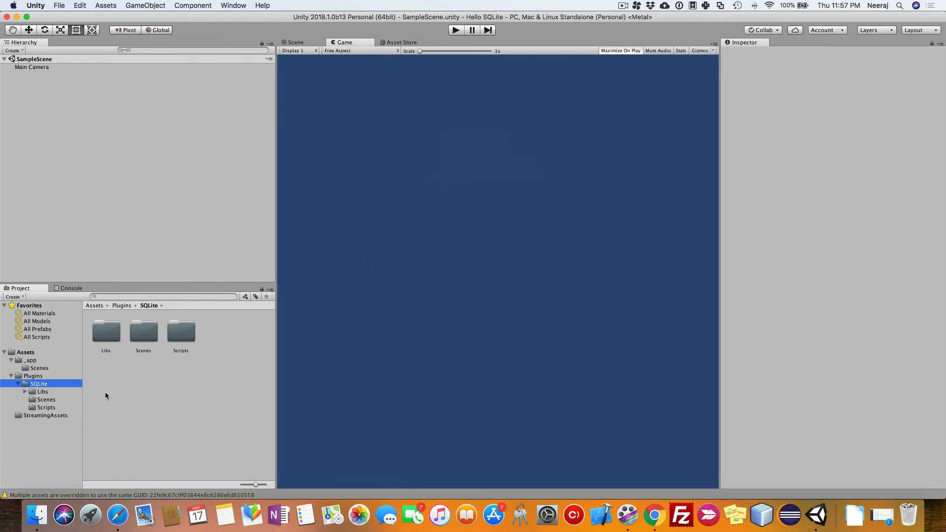
pyautogui.moveTo(32, 357)
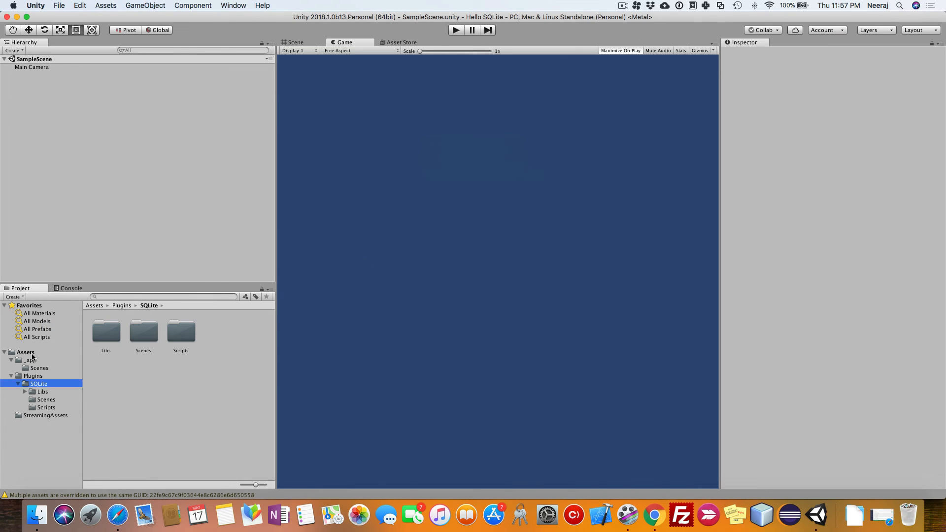
pyautogui.click(45, 415)
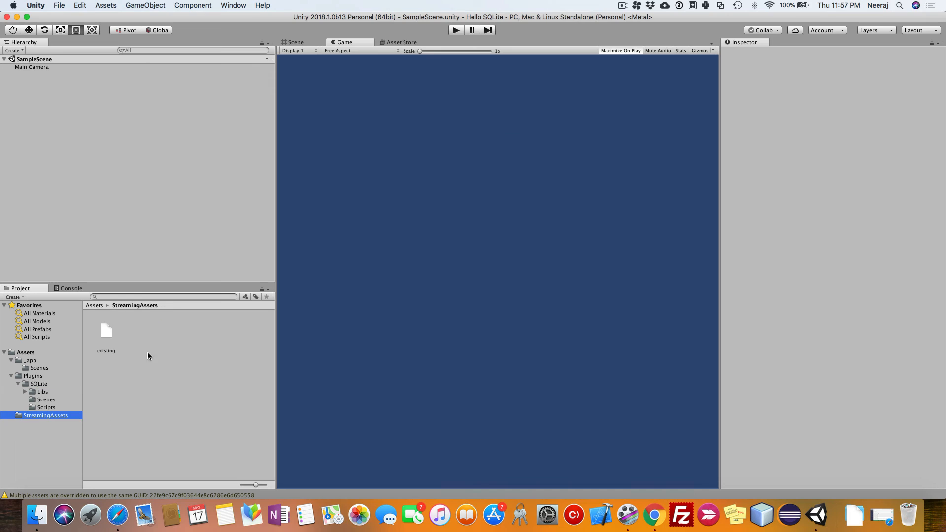
# Expand Libs to list its platform folders, then collapse the Plugins tree.
pyautogui.click(26, 391)
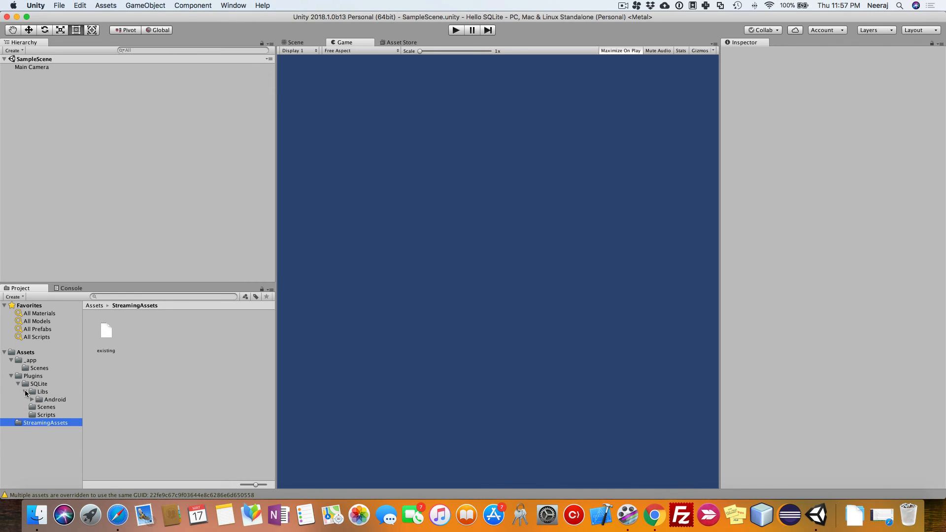
pyautogui.click(26, 392)
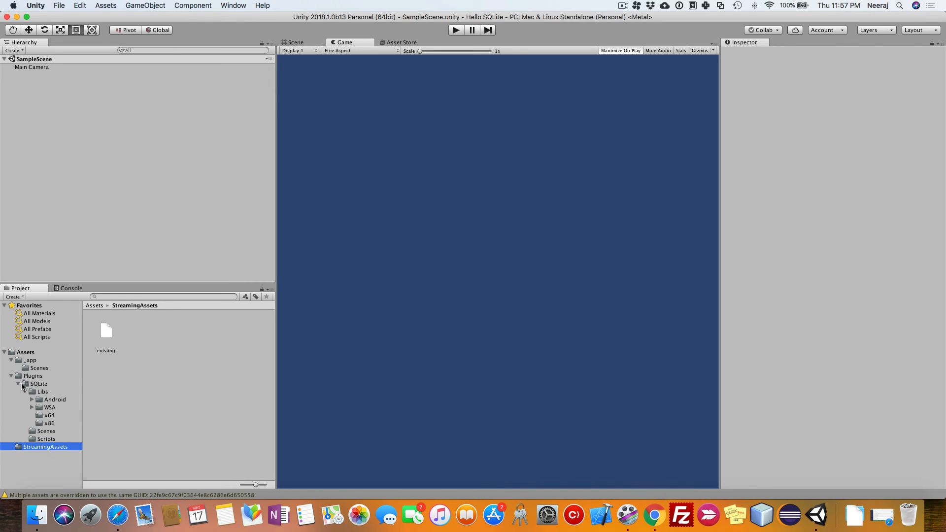
pyautogui.click(12, 376)
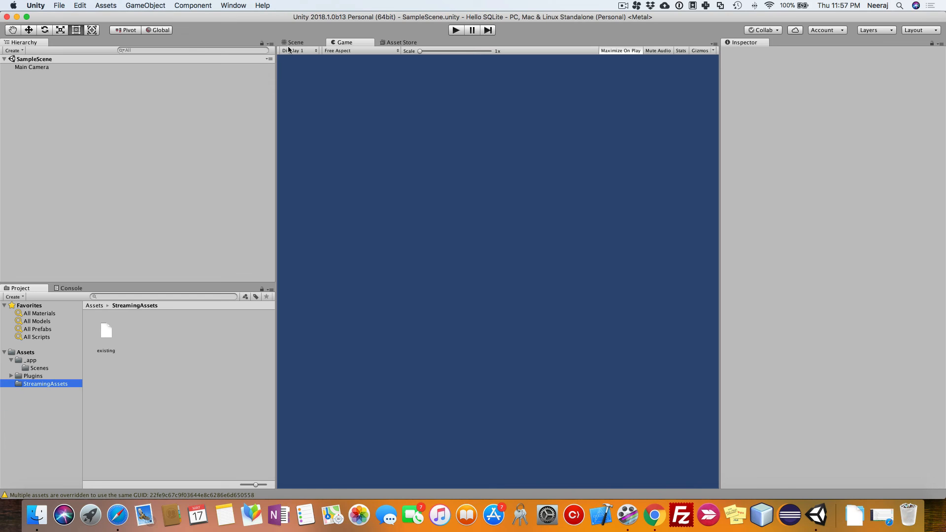
pyautogui.moveTo(1, 100)
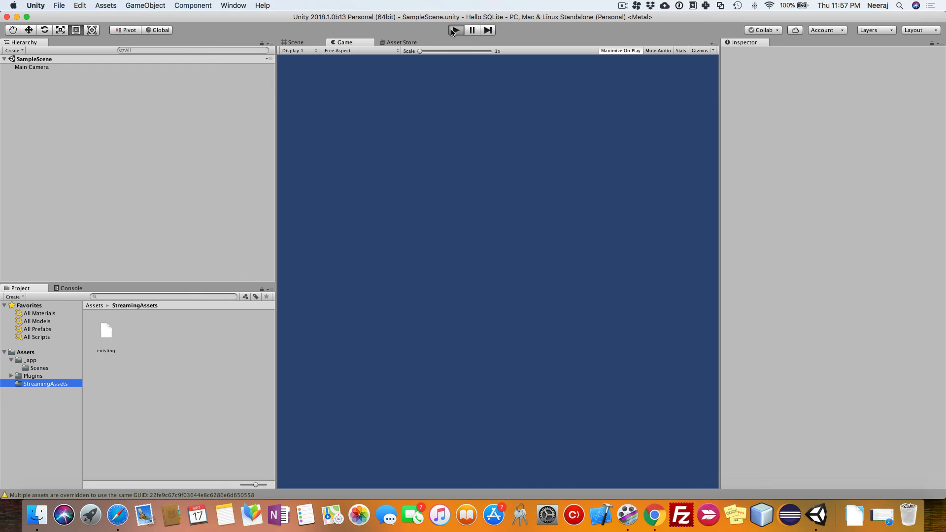
# Expand Plugins/SQLite and view its Scripts folder, then its Scenes folder with two demo scenes.
pyautogui.click(621, 50)
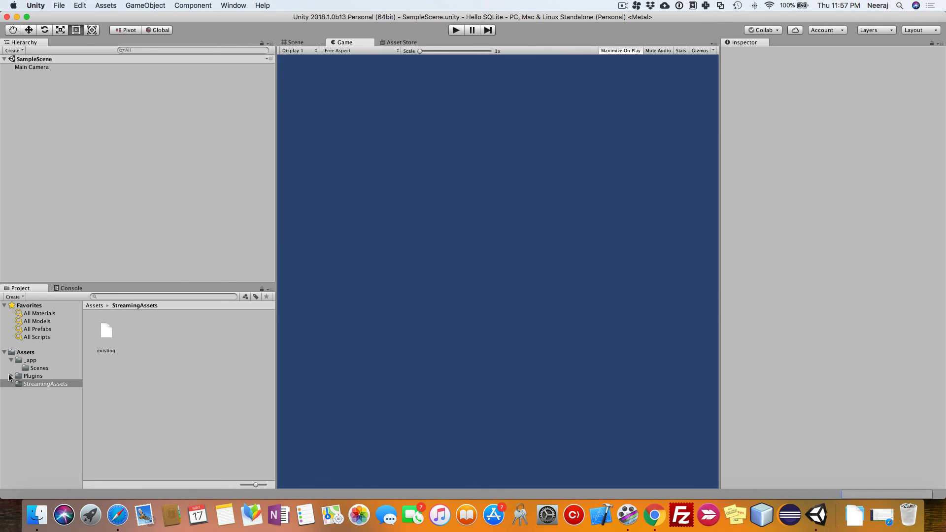
pyautogui.click(12, 376)
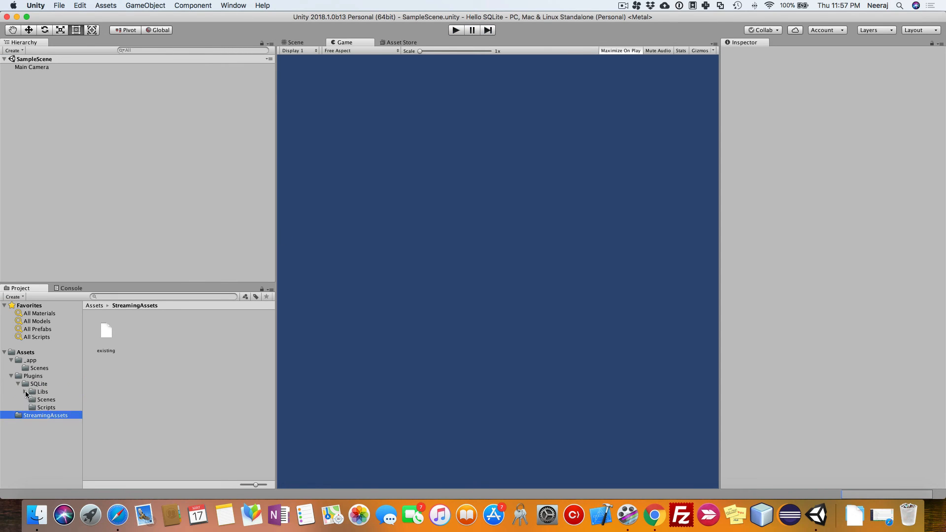
pyautogui.click(47, 438)
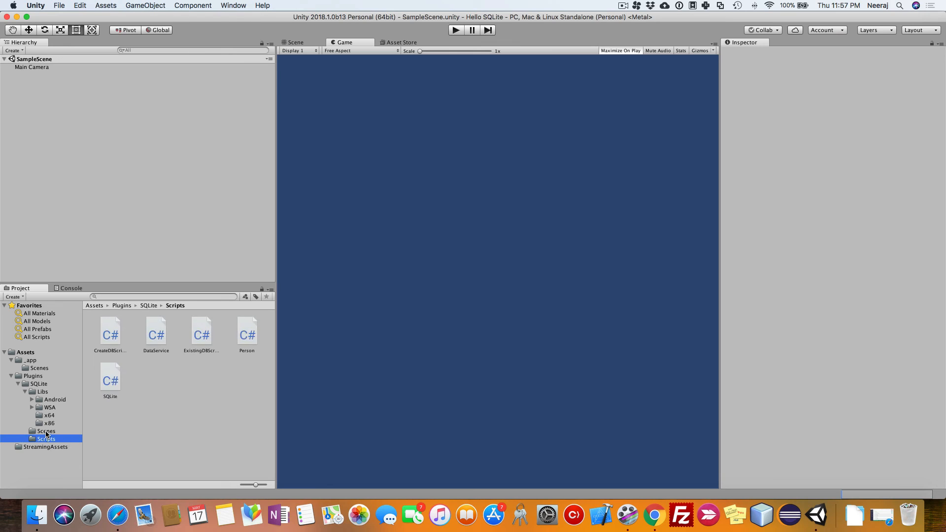
pyautogui.click(45, 431)
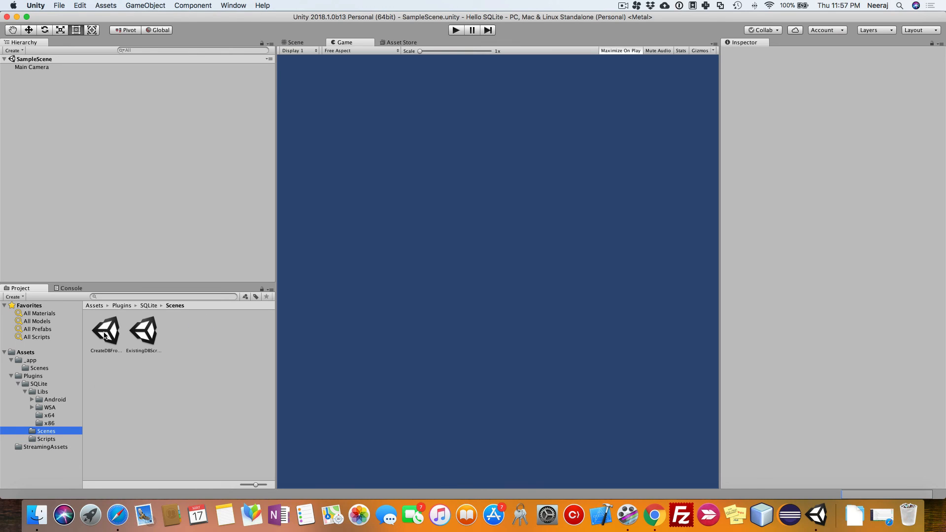
# Load the ExistingDBScript demo scene and check the Console shows no messages.
pyautogui.click(144, 329)
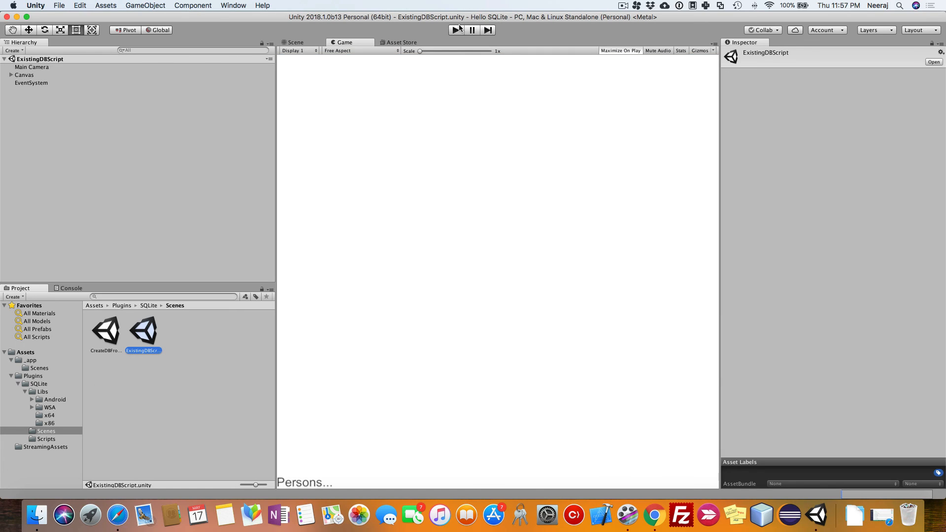
pyautogui.moveTo(455, 31)
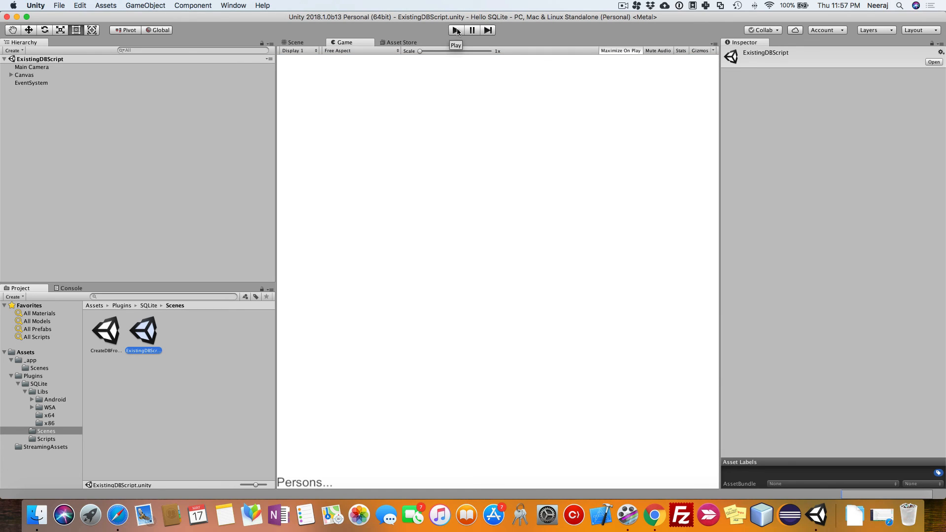
pyautogui.moveTo(510, 144)
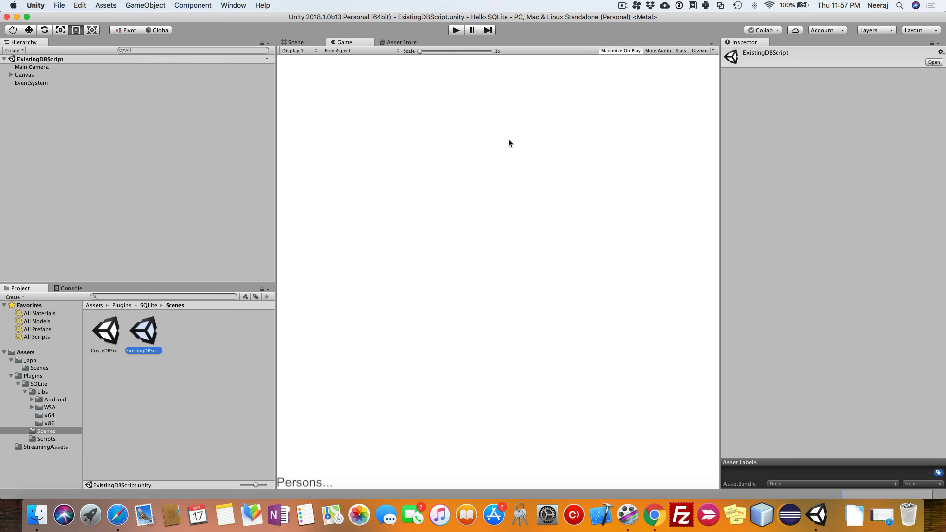
pyautogui.click(71, 288)
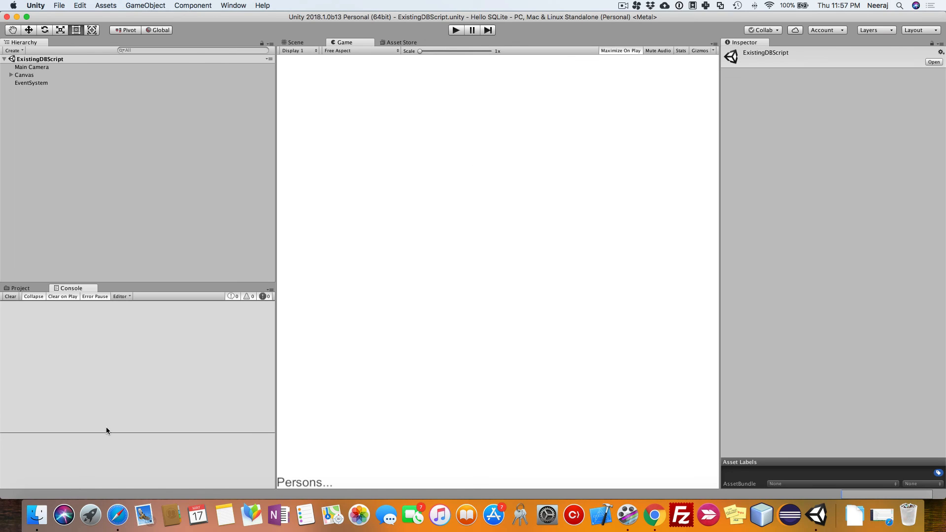
pyautogui.click(20, 288)
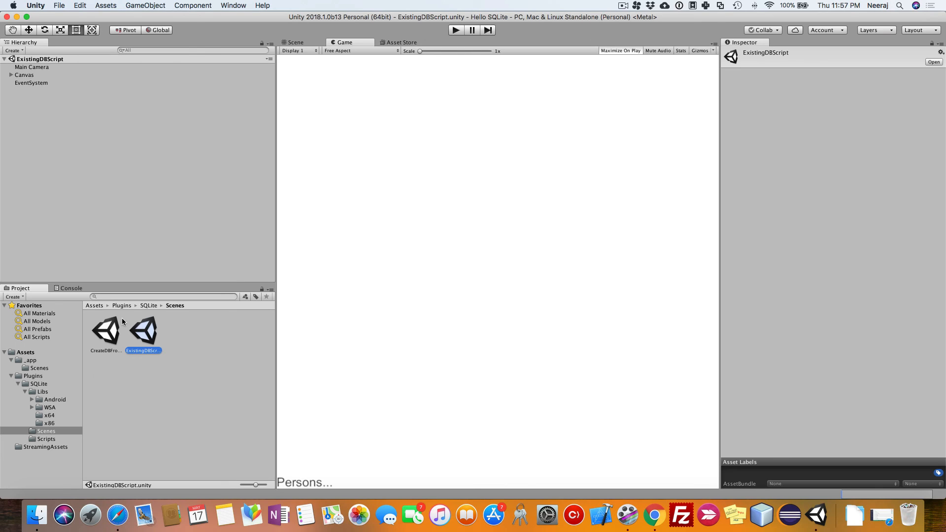
# Deselect the scene asset and view the Plugins/SQLite/Scripts folder.
pyautogui.click(256, 152)
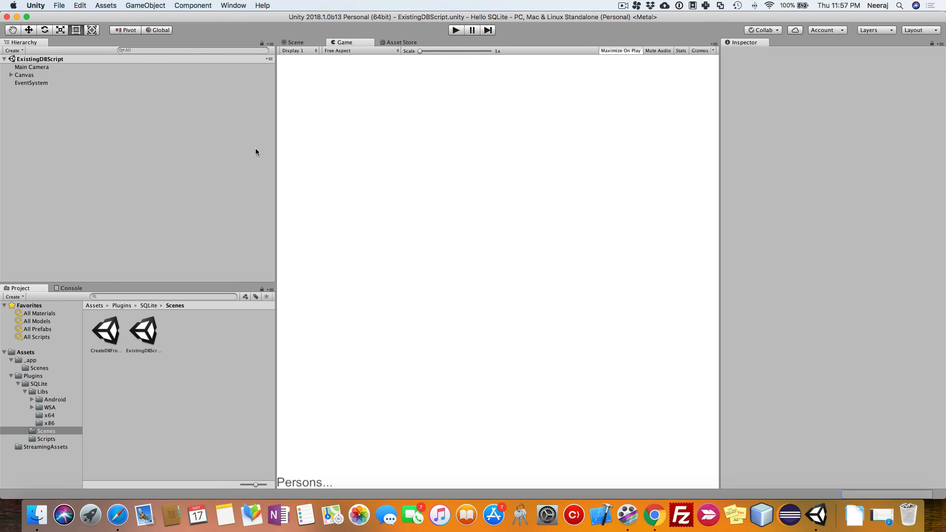
pyautogui.moveTo(98, 283)
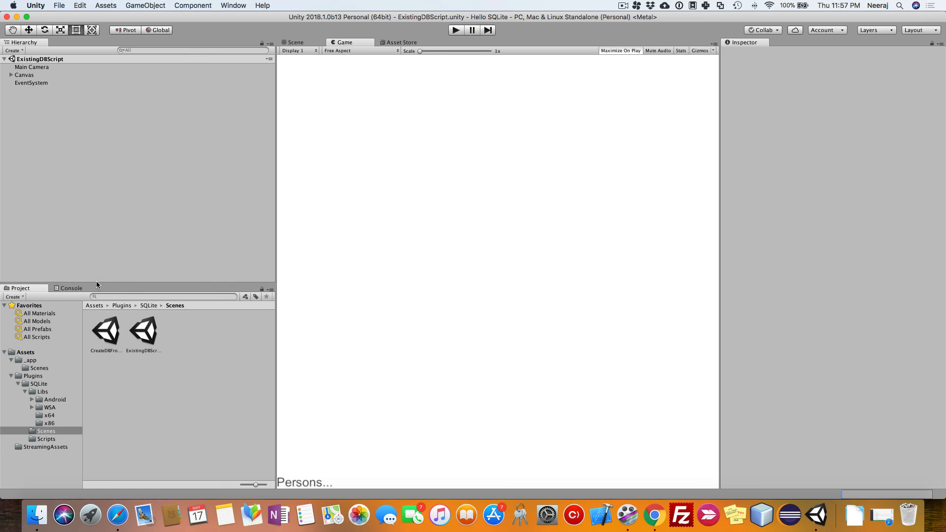
pyautogui.click(45, 439)
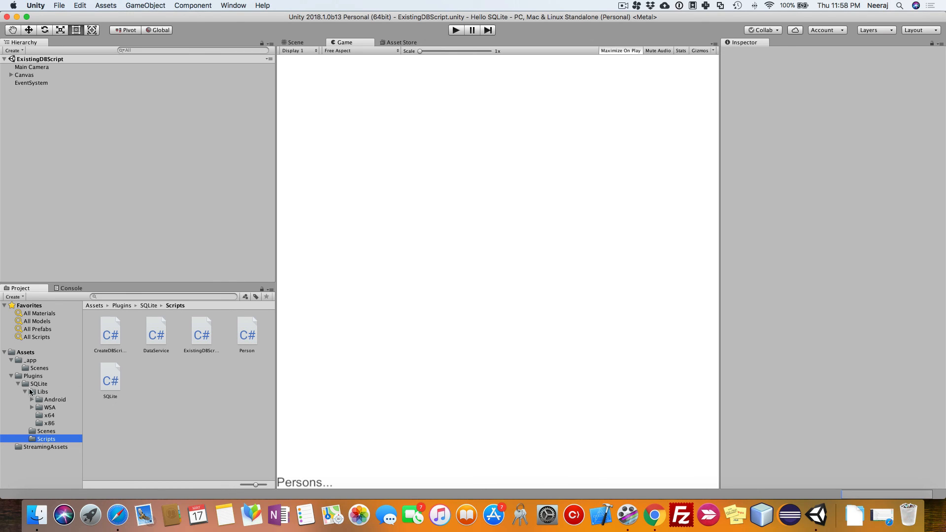
pyautogui.moveTo(142, 427)
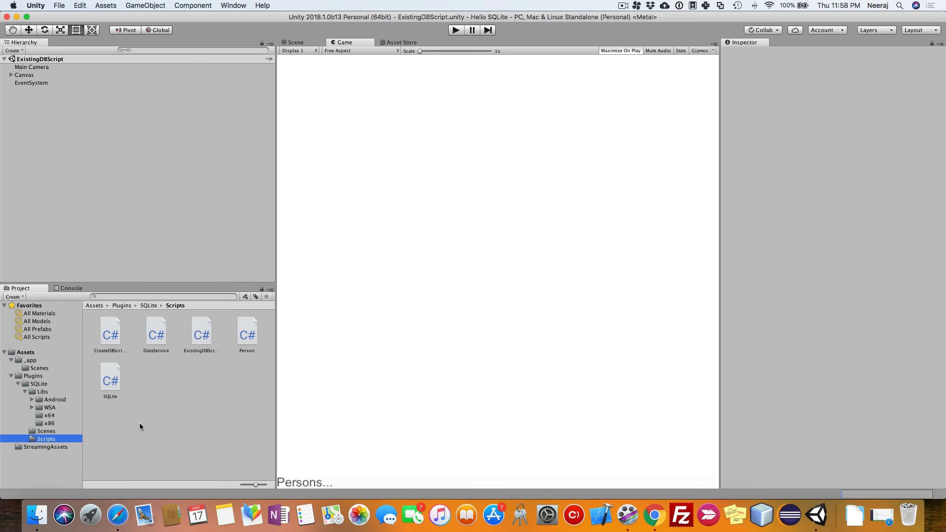